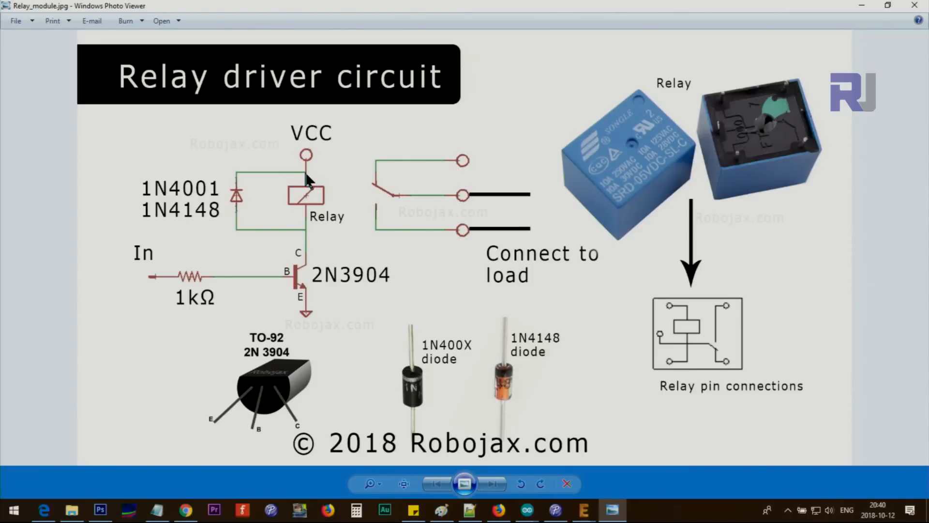
pyautogui.moveTo(303, 274)
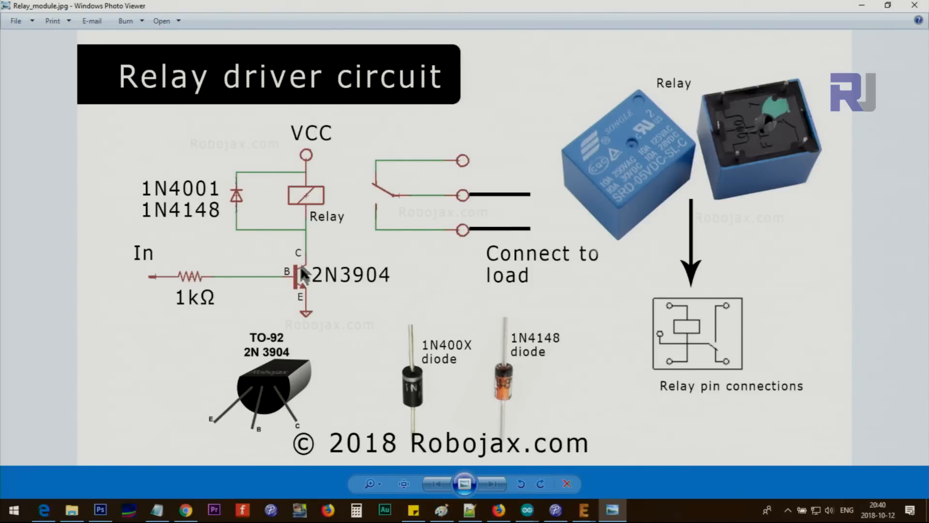
pyautogui.moveTo(304, 240)
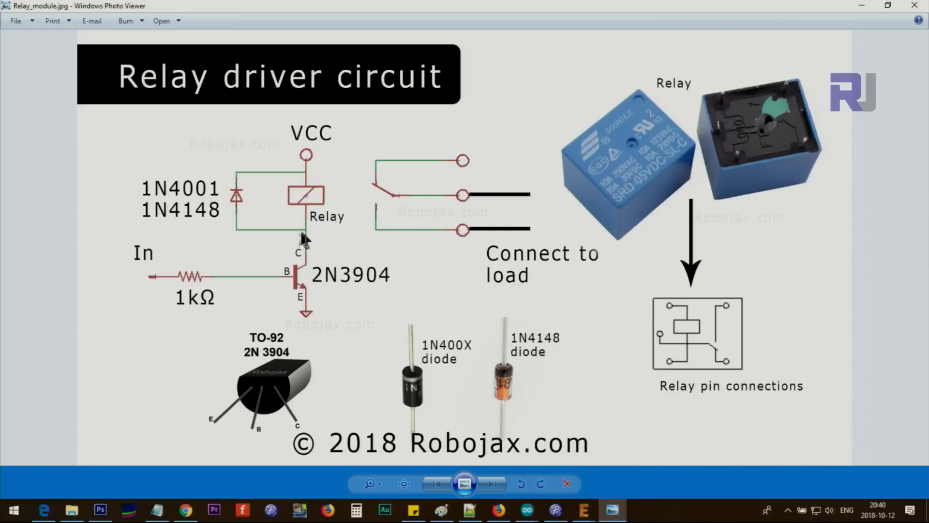
pyautogui.moveTo(245, 210)
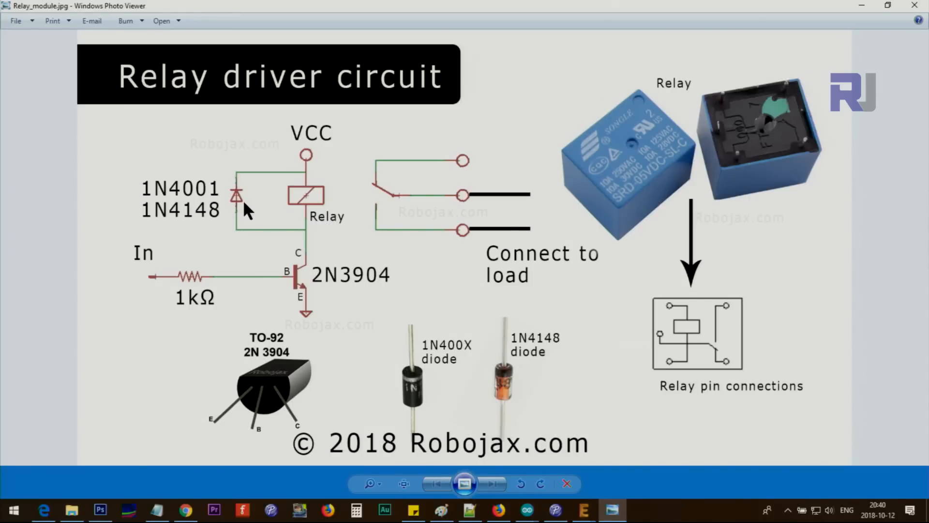
pyautogui.moveTo(311, 201)
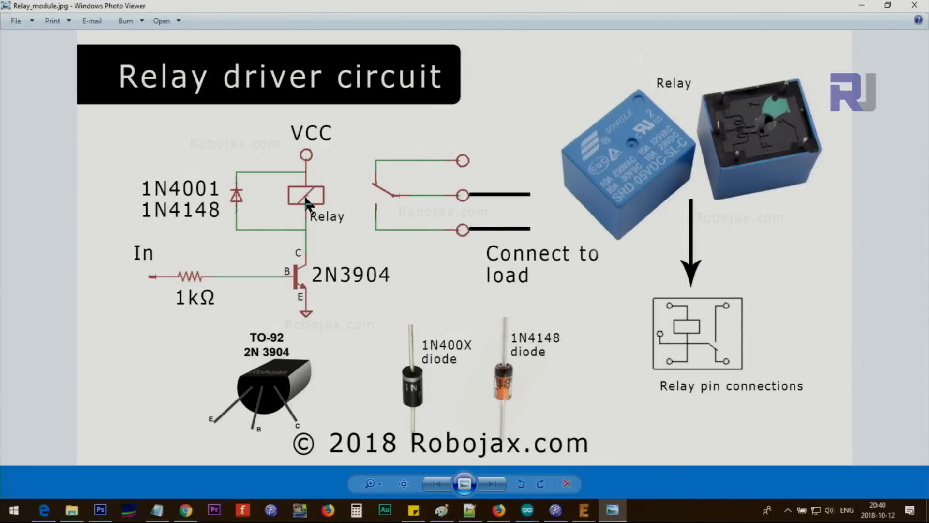
pyautogui.moveTo(299, 184)
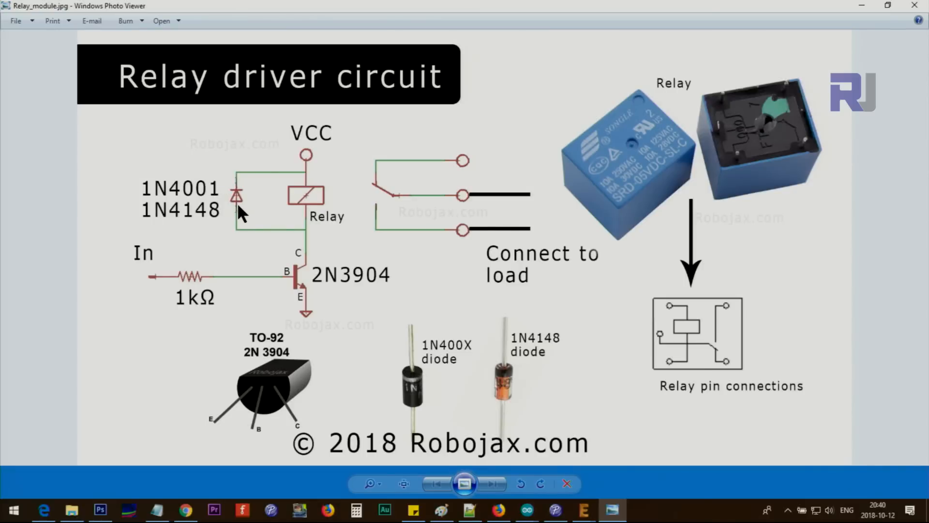
pyautogui.moveTo(302, 293)
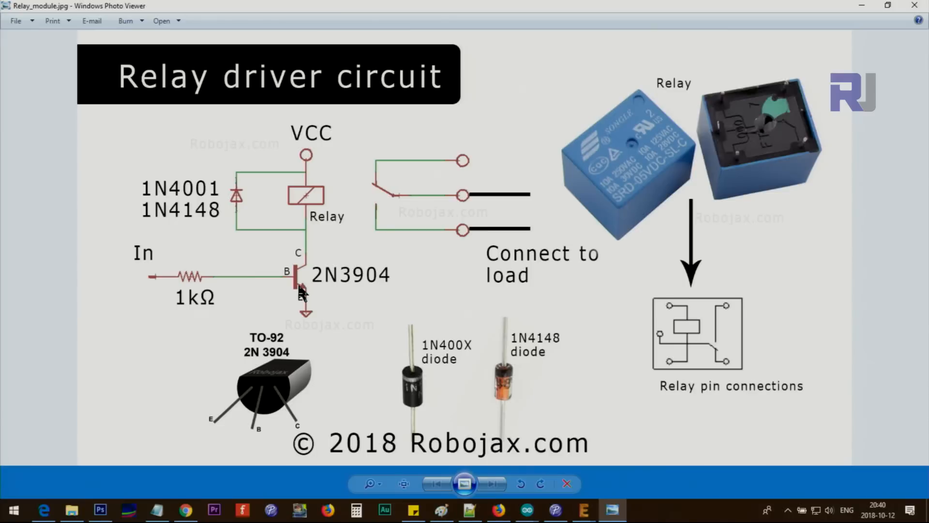
pyautogui.moveTo(320, 288)
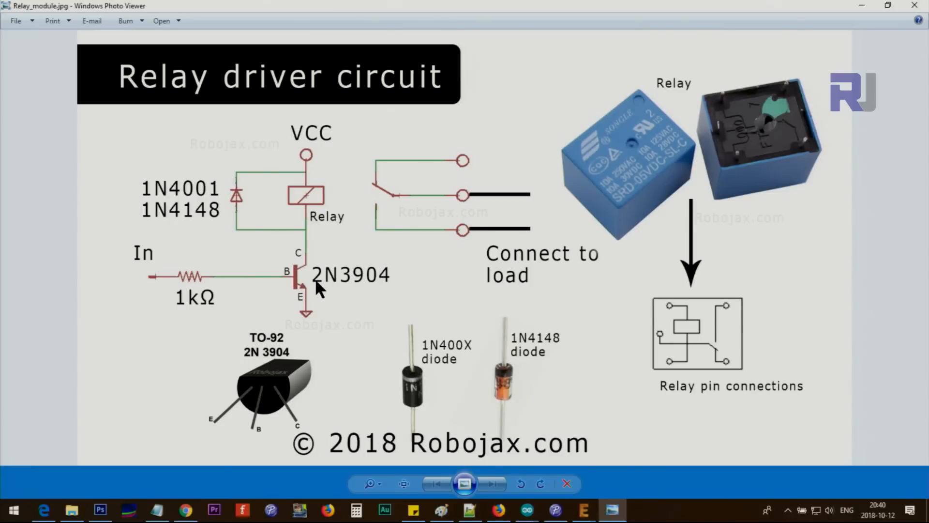
pyautogui.moveTo(305, 260)
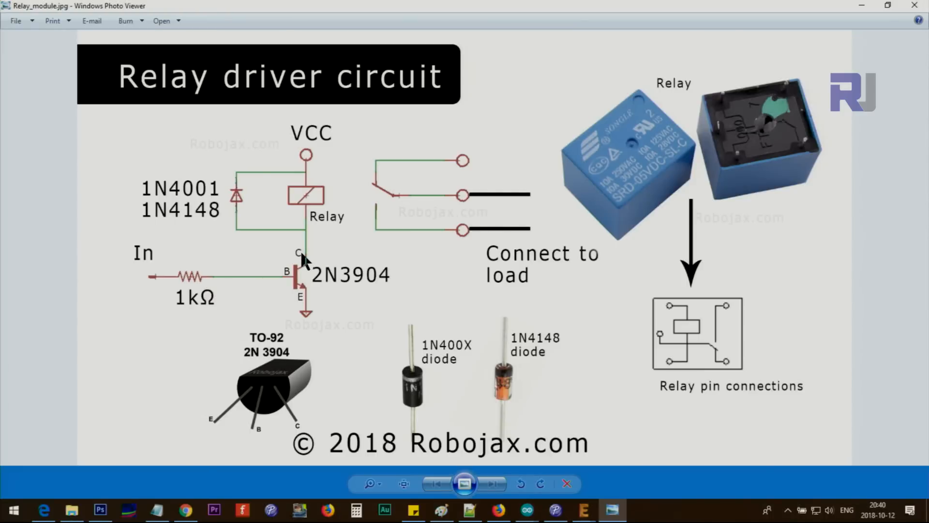
pyautogui.moveTo(310, 296)
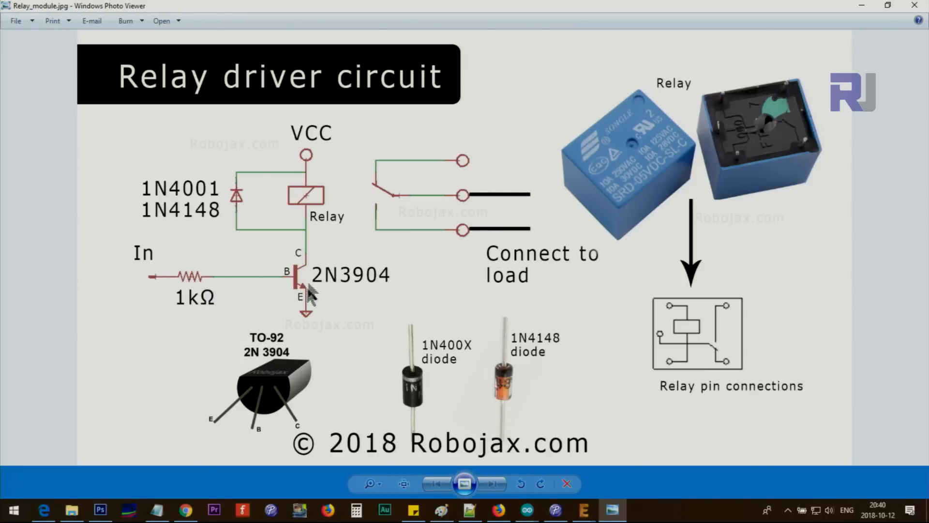
pyautogui.moveTo(305, 302)
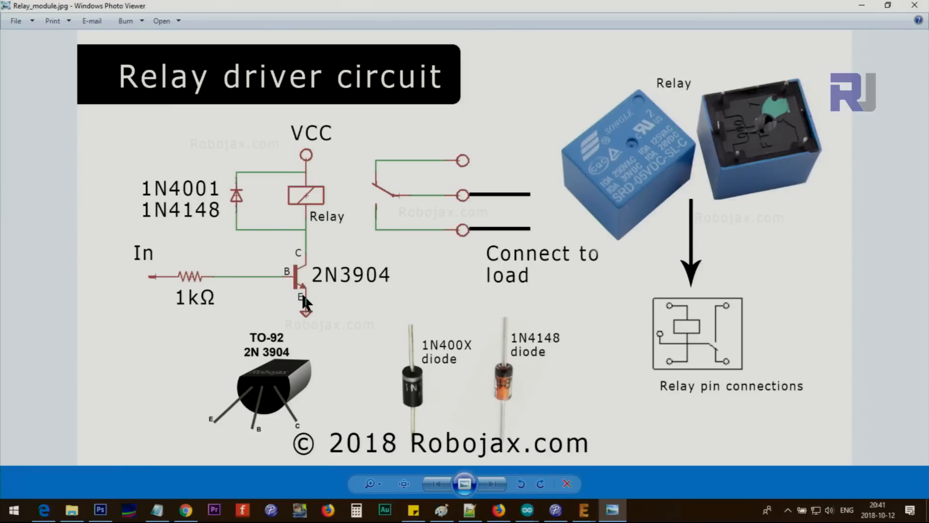
pyautogui.moveTo(302, 136)
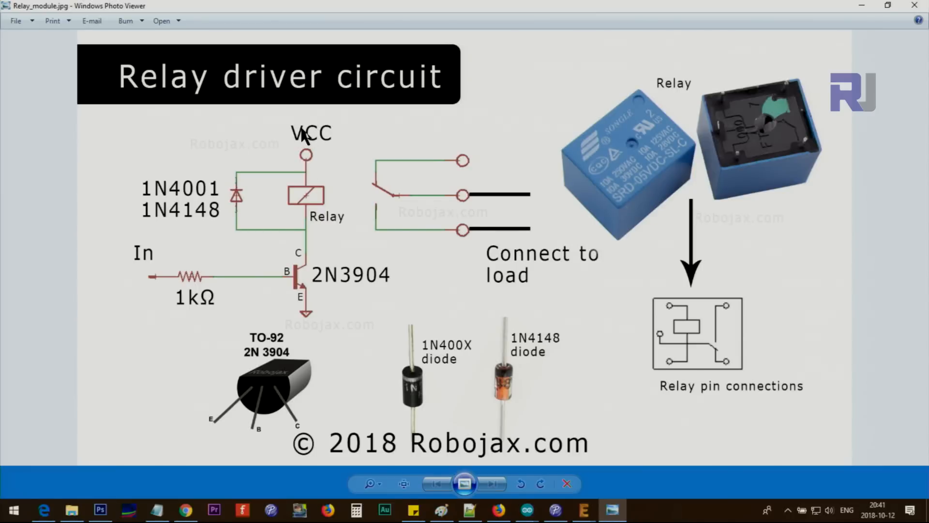
pyautogui.moveTo(377, 189)
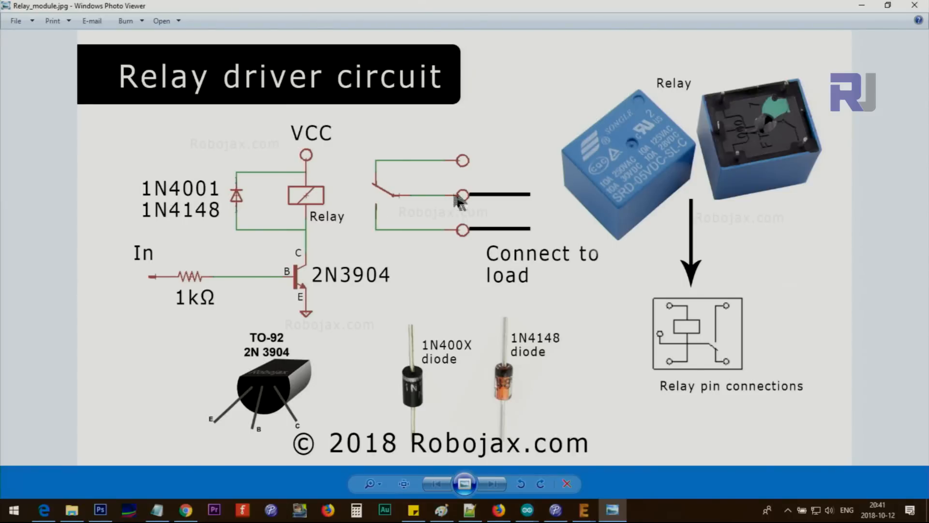
pyautogui.moveTo(302, 252)
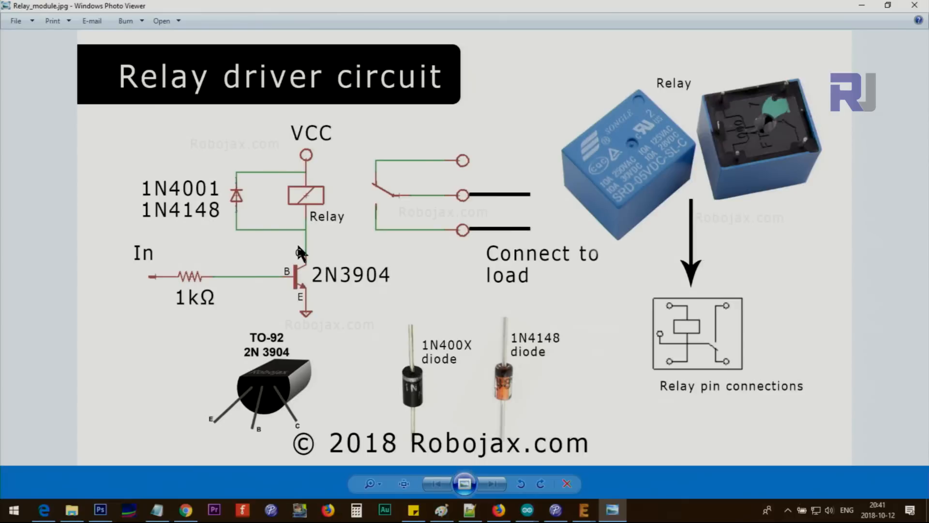
pyautogui.moveTo(308, 275)
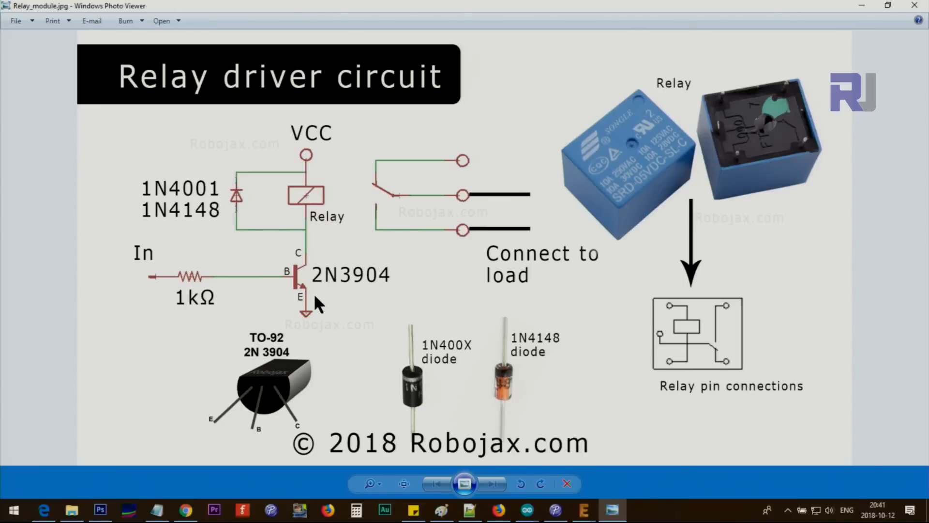
pyautogui.moveTo(326, 305)
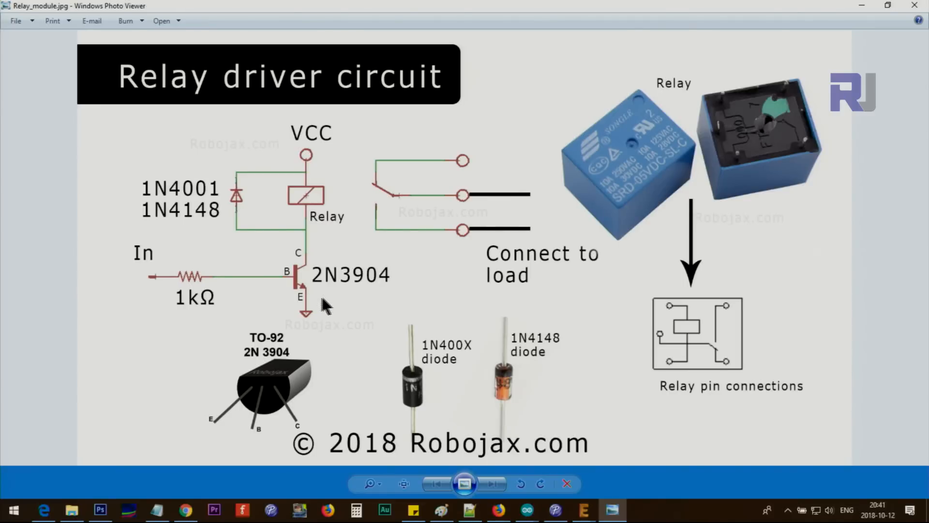
pyautogui.moveTo(282, 385)
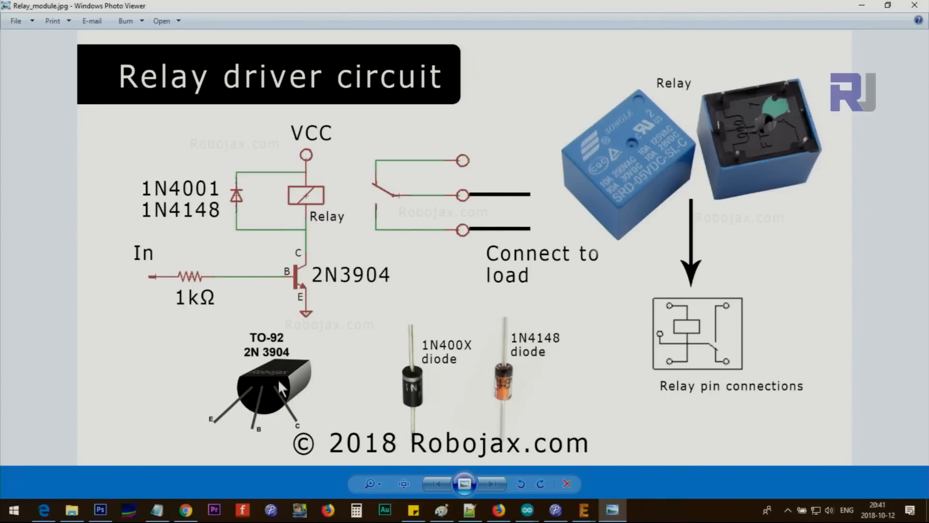
pyautogui.moveTo(213, 429)
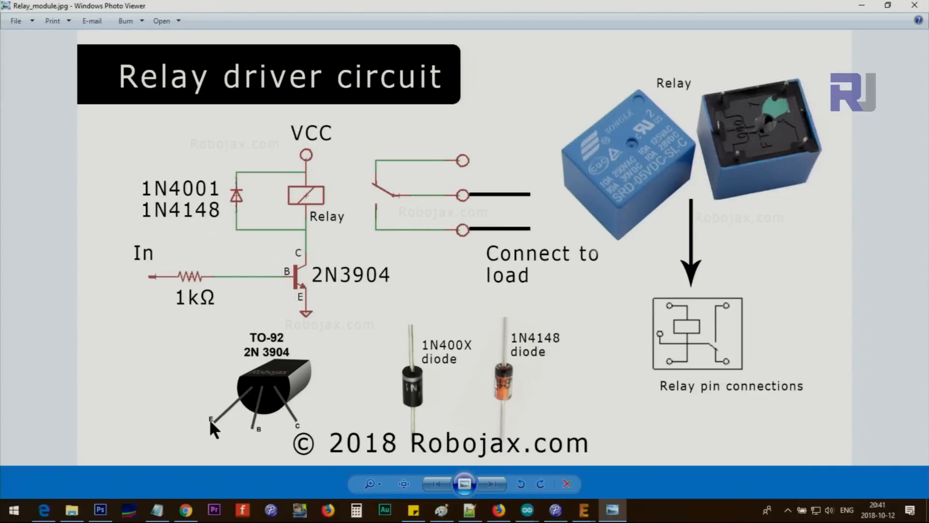
pyautogui.moveTo(290, 382)
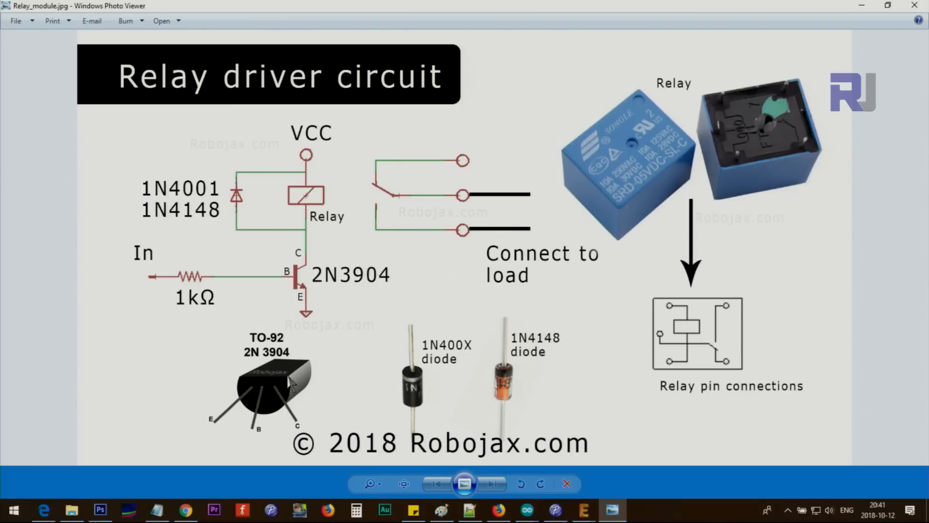
pyautogui.moveTo(219, 437)
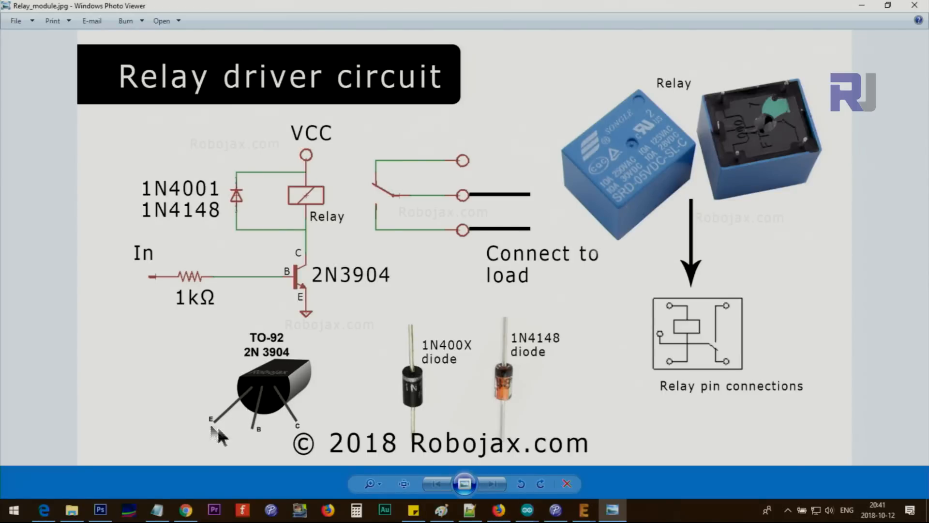
pyautogui.moveTo(248, 366)
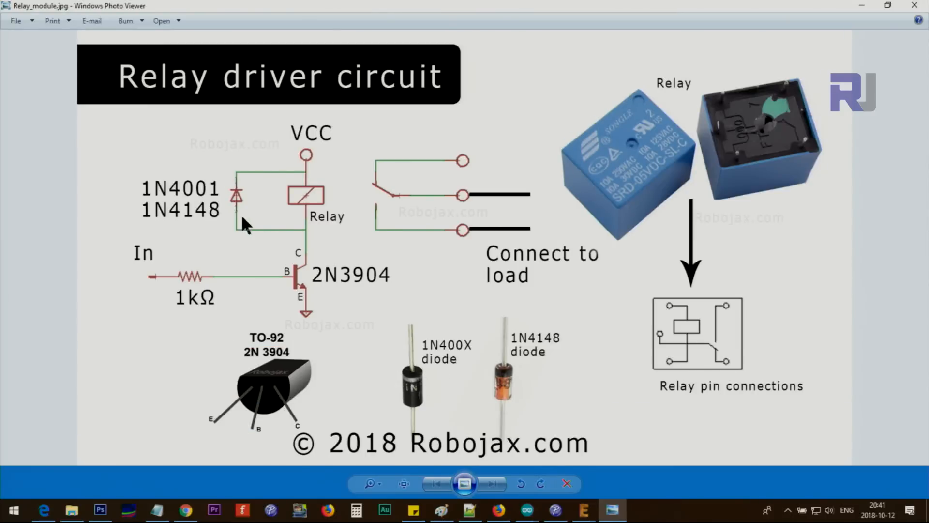
pyautogui.moveTo(240, 176)
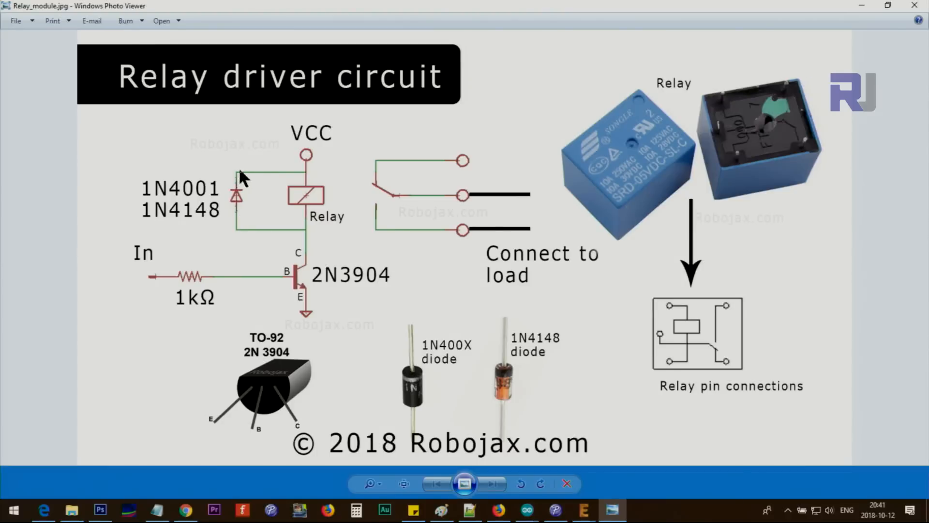
pyautogui.moveTo(240, 184)
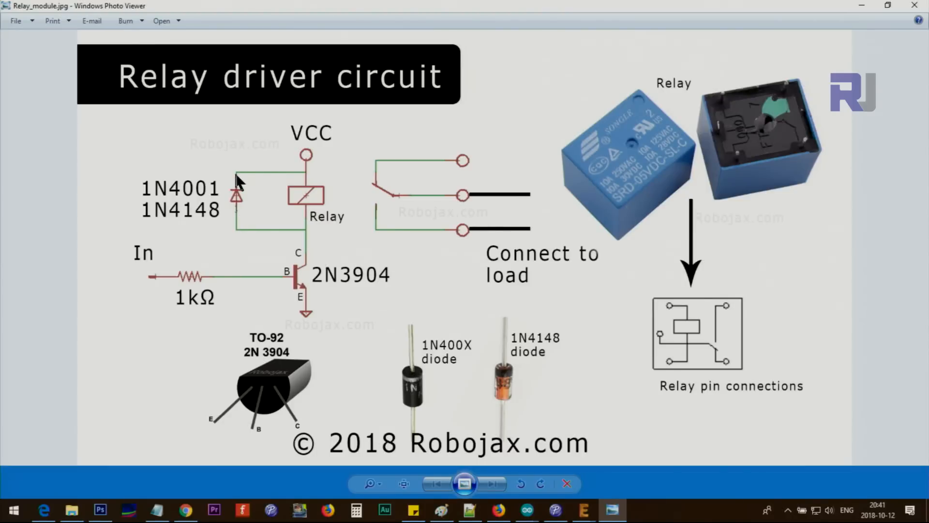
pyautogui.moveTo(433, 385)
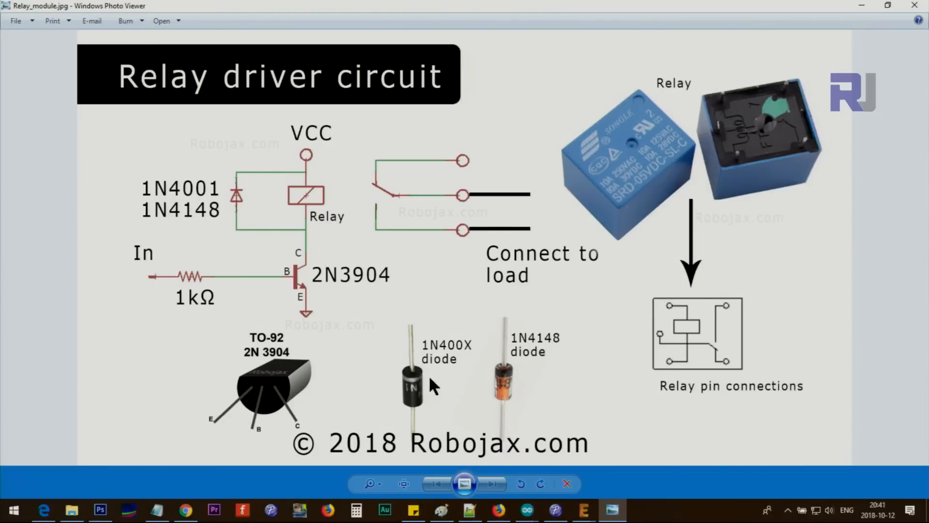
pyautogui.moveTo(544, 388)
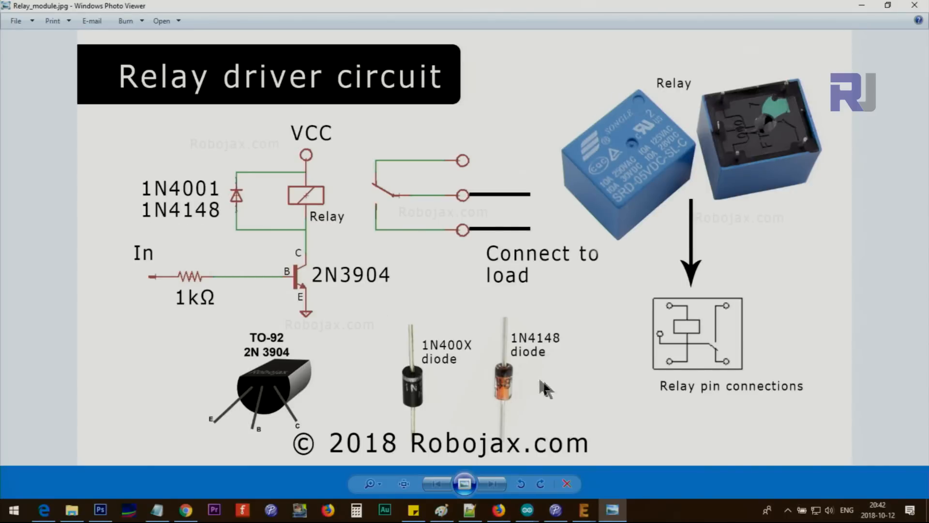
pyautogui.moveTo(496, 378)
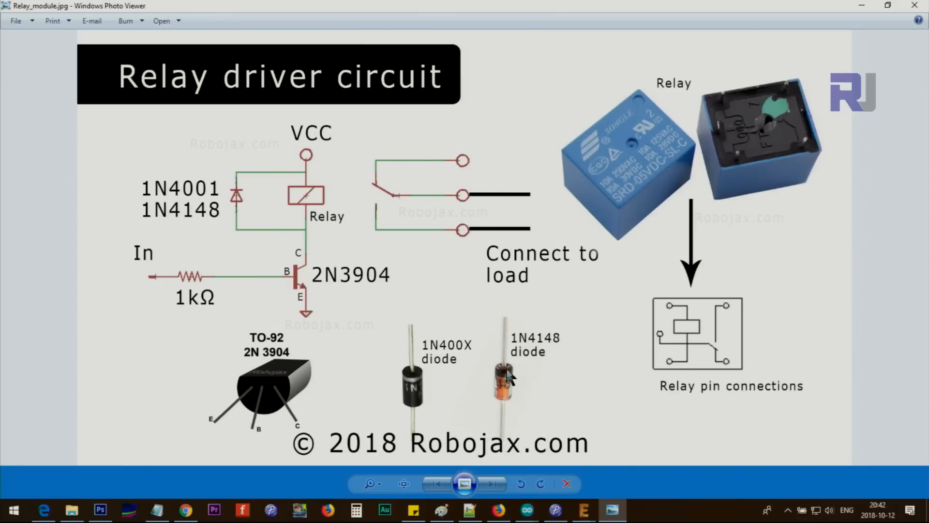
pyautogui.moveTo(511, 410)
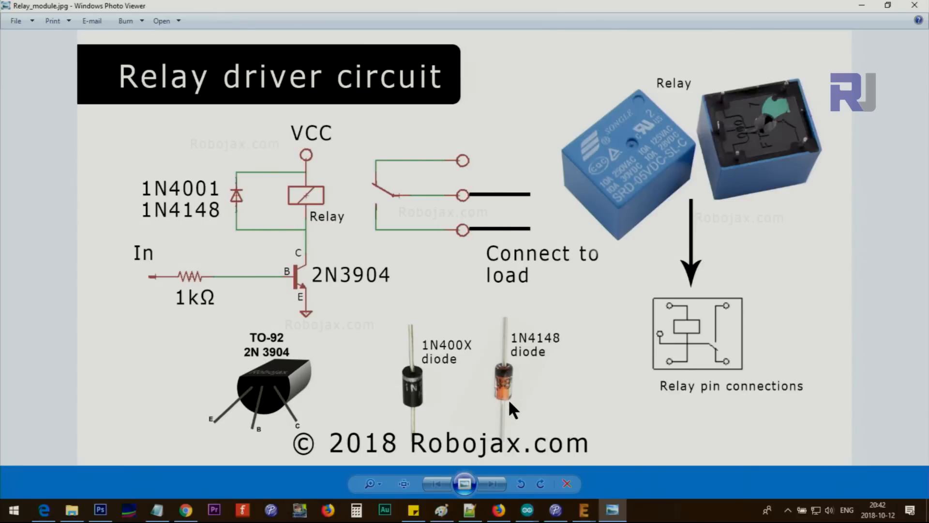
# Step: Flip between load_to_relay-1.jpg and load_to_relay-2.jpg, ending on the To relay version
pyautogui.click(492, 484)
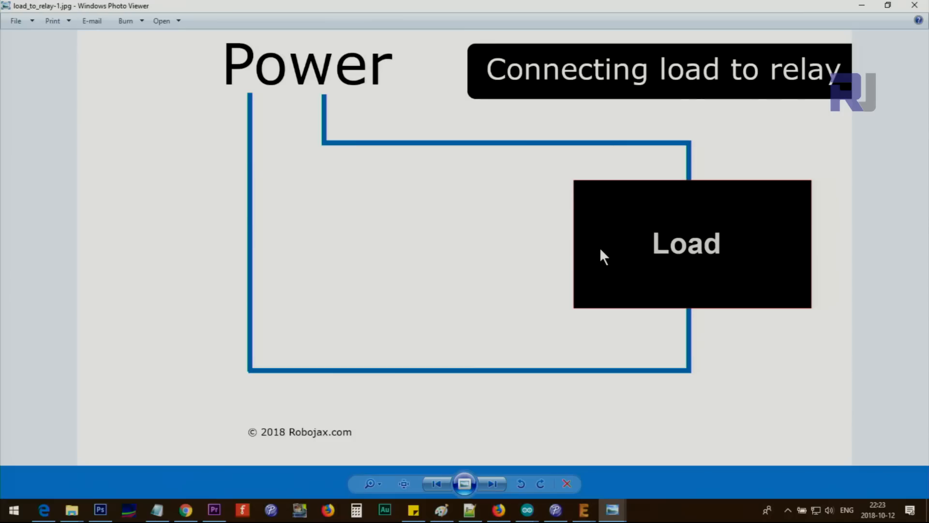
pyautogui.moveTo(642, 181)
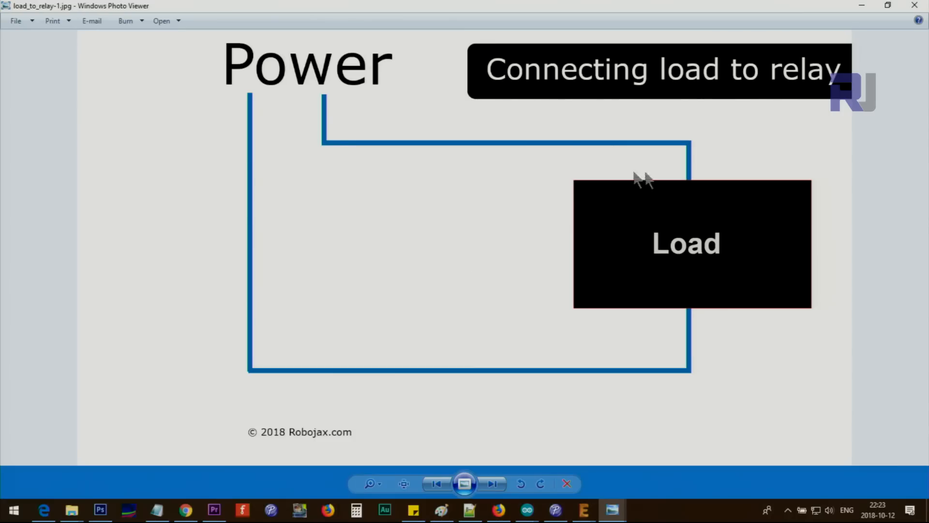
pyautogui.moveTo(349, 145)
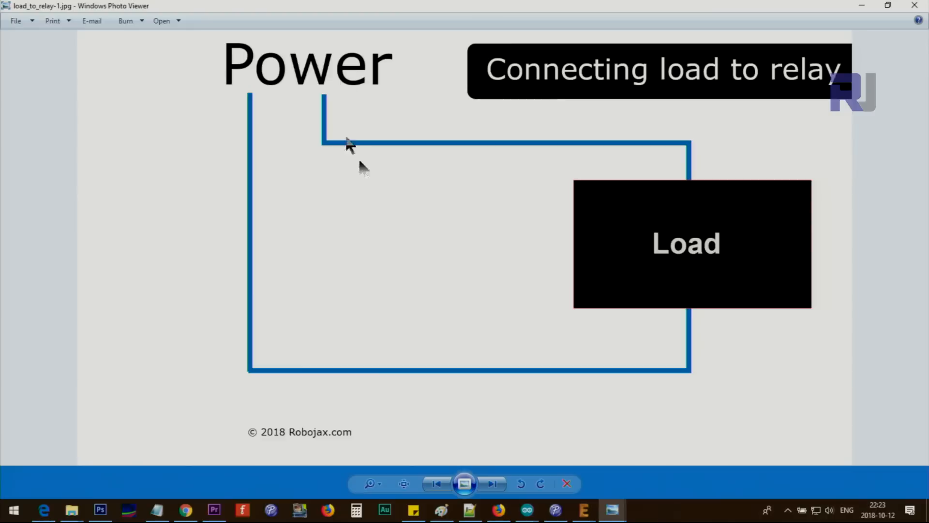
pyautogui.moveTo(388, 155)
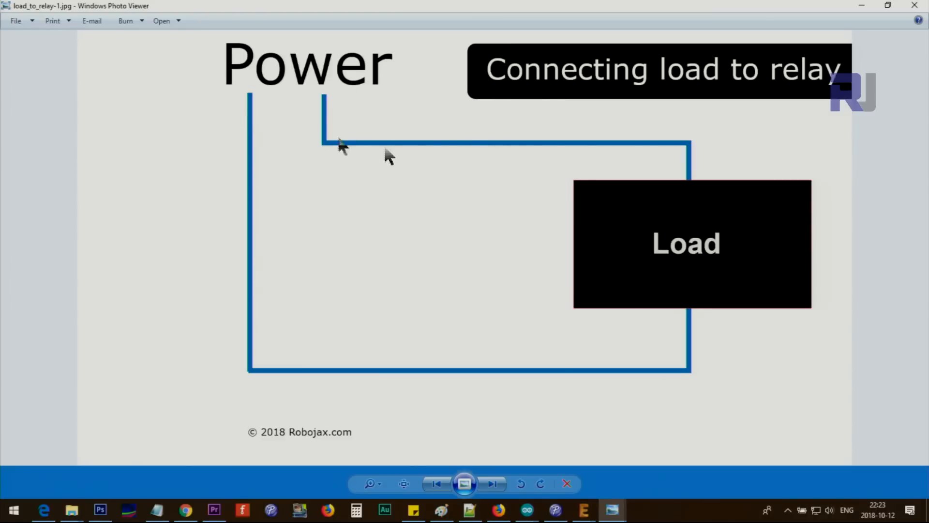
pyautogui.moveTo(345, 127)
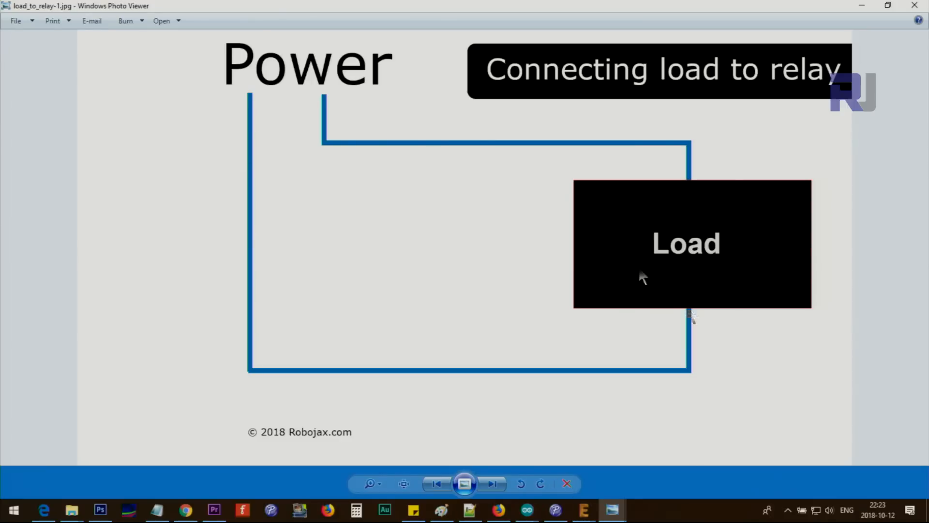
pyautogui.moveTo(294, 210)
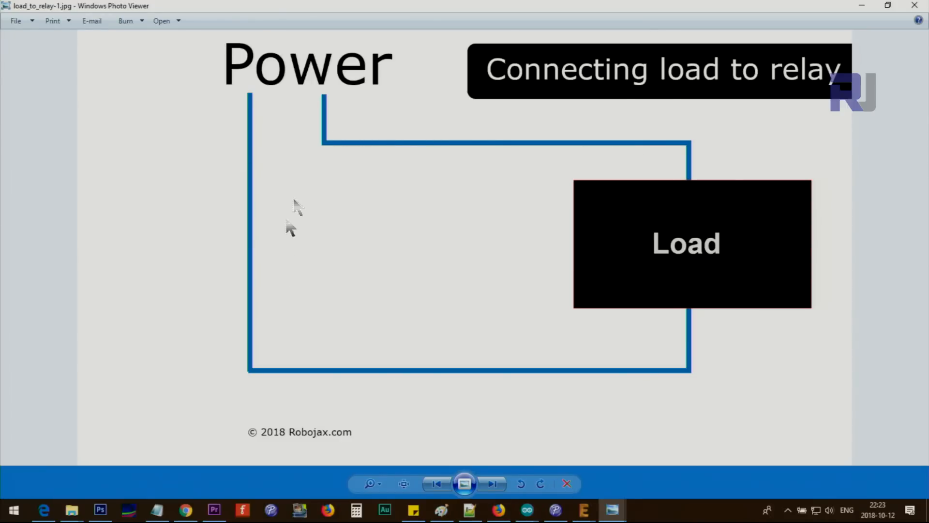
pyautogui.moveTo(345, 189)
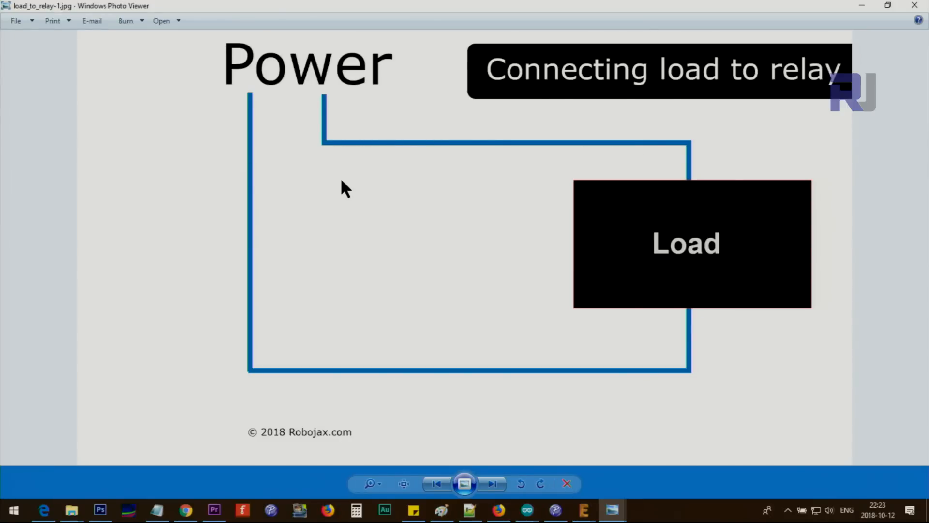
pyautogui.moveTo(320, 189)
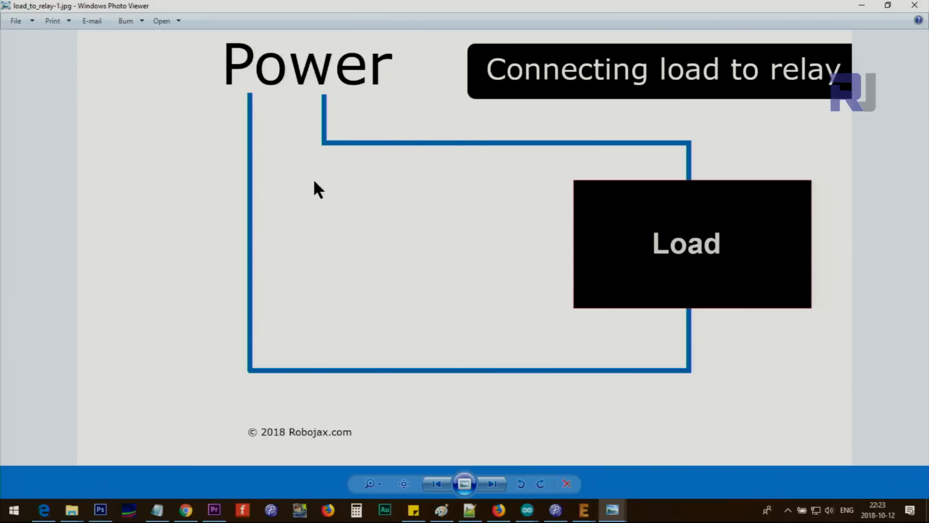
pyautogui.moveTo(237, 268)
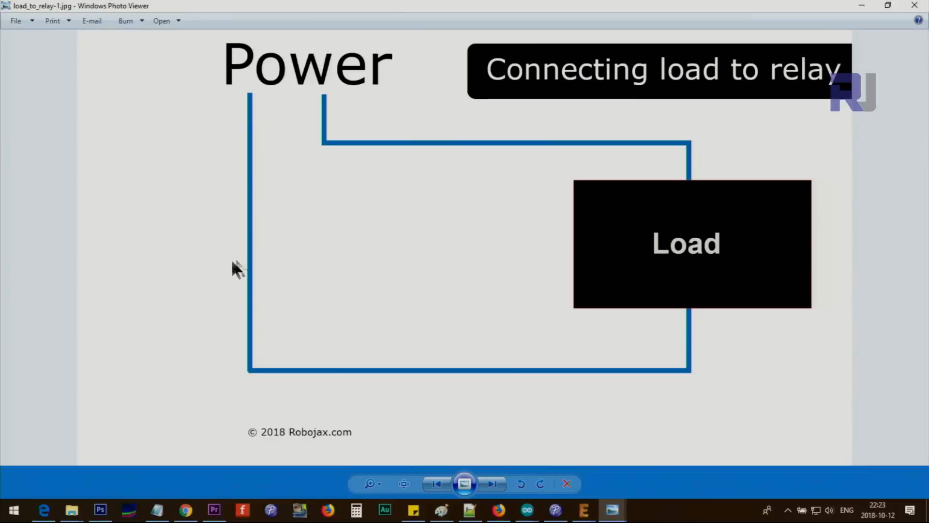
pyautogui.click(492, 483)
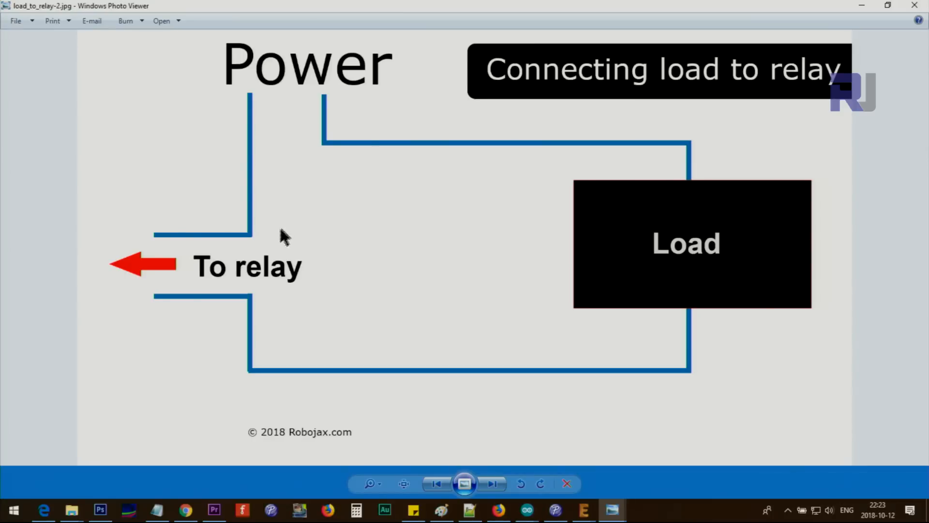
pyautogui.moveTo(125, 242)
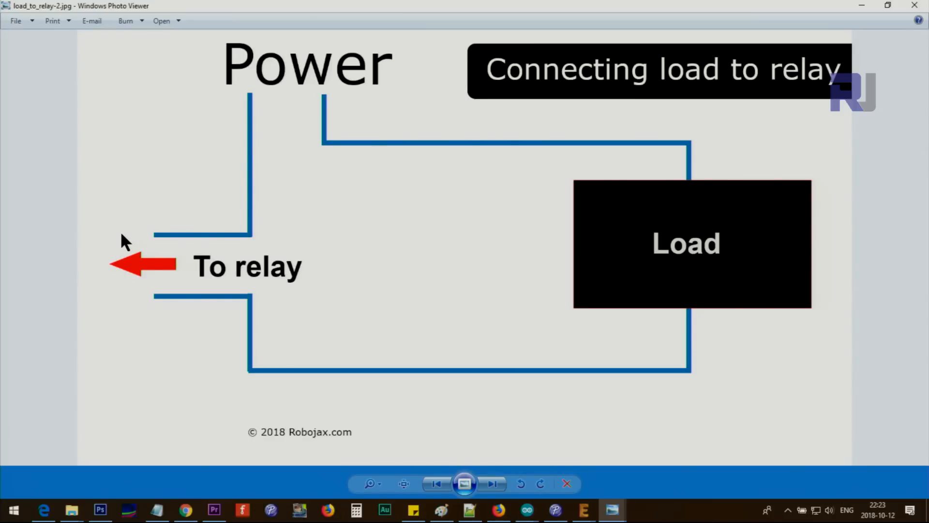
pyautogui.moveTo(157, 256)
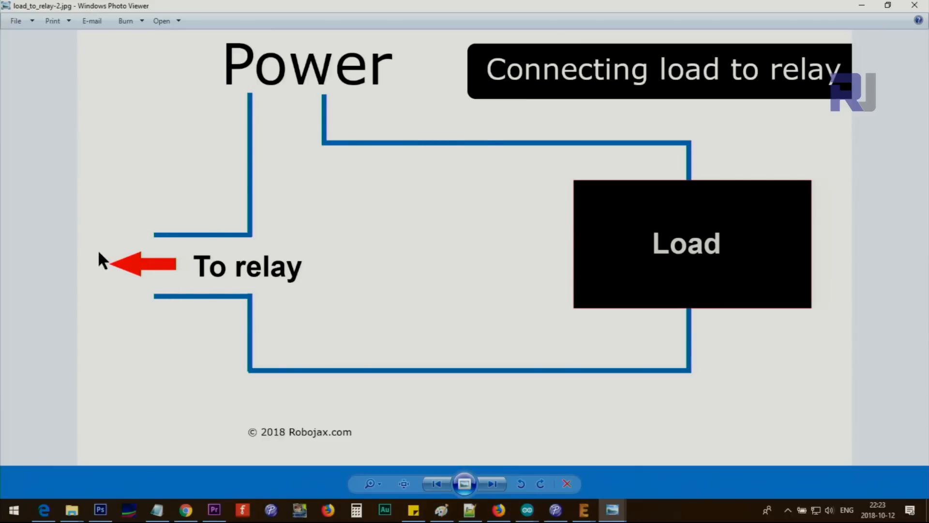
pyautogui.moveTo(412, 405)
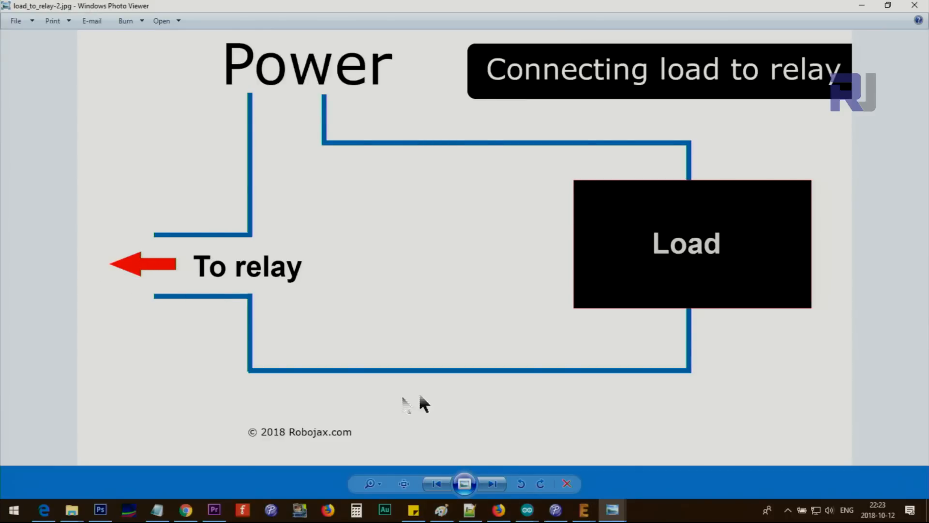
pyautogui.moveTo(320, 70)
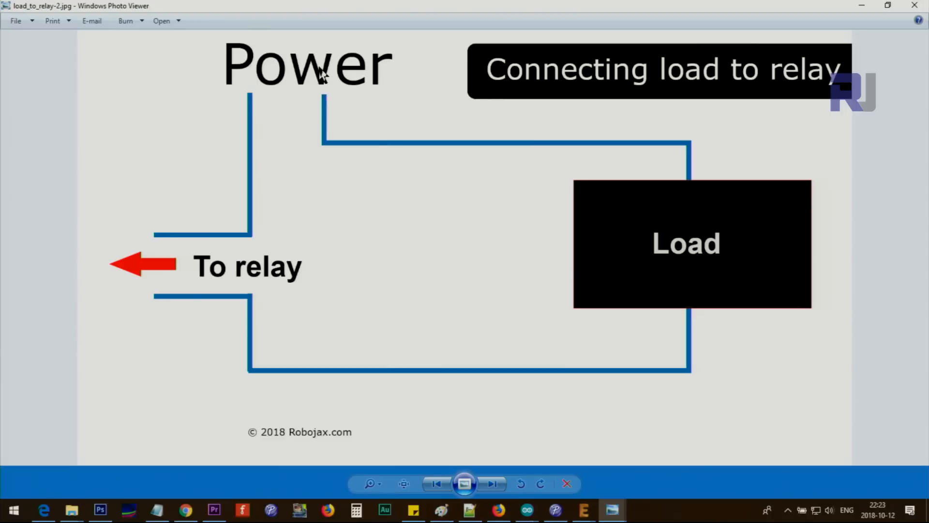
pyautogui.moveTo(178, 265)
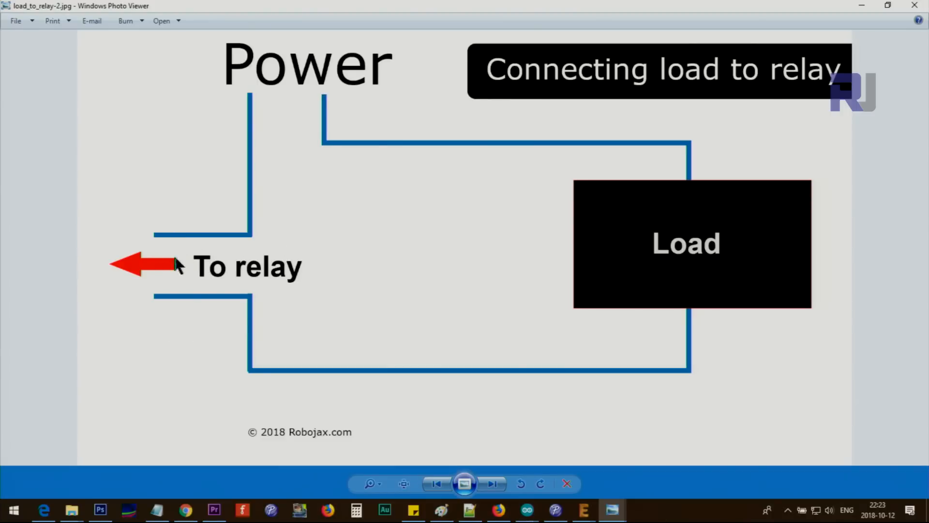
pyautogui.click(436, 482)
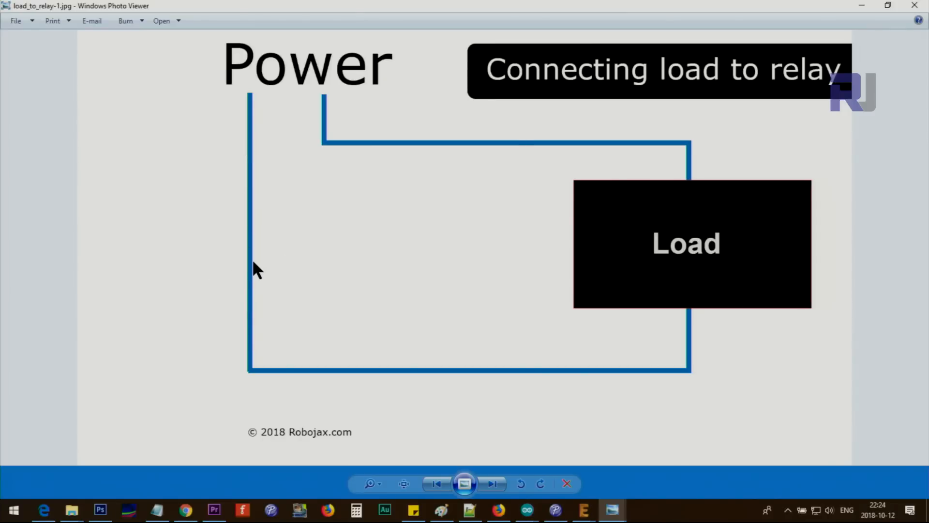
pyautogui.click(492, 484)
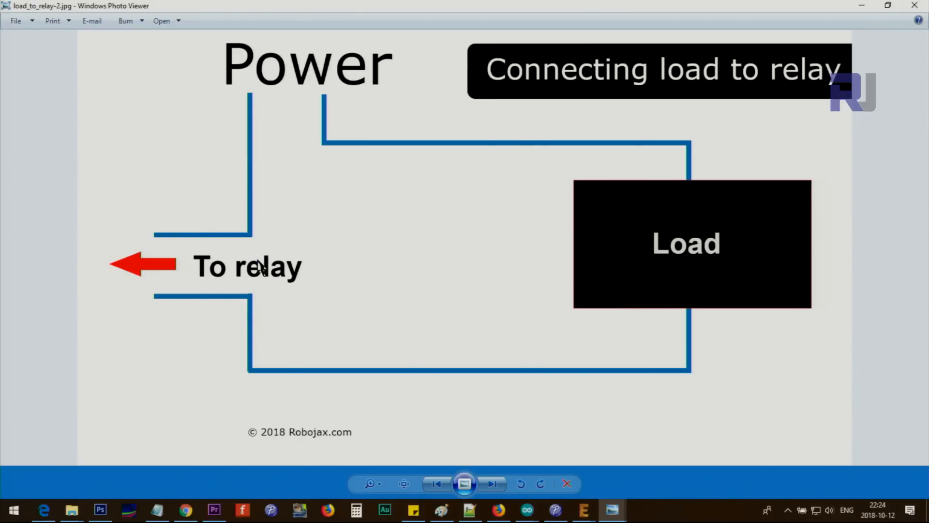
pyautogui.click(493, 483)
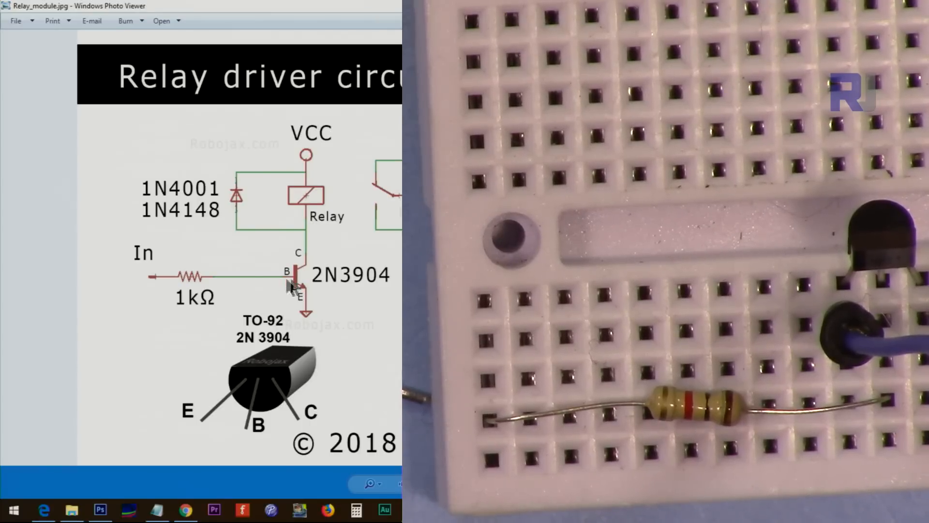
pyautogui.moveTo(172, 285)
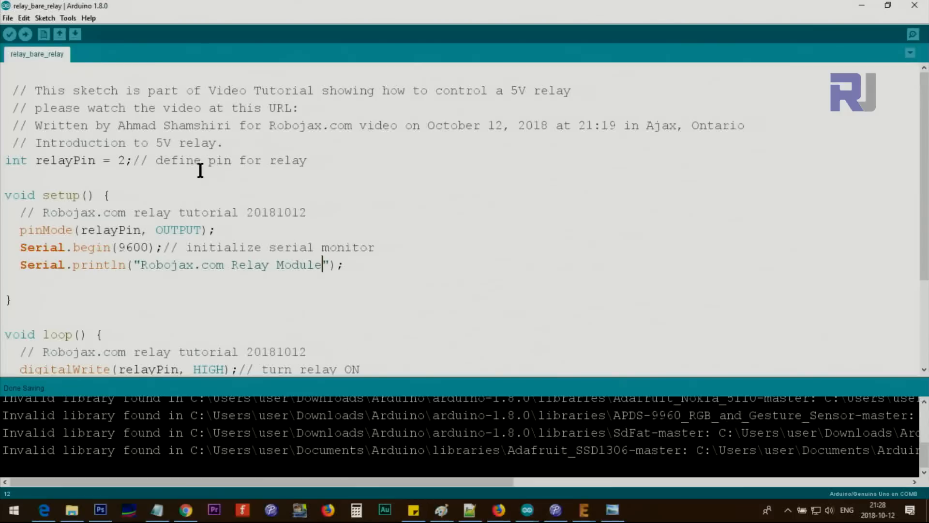
pyautogui.moveTo(41, 160)
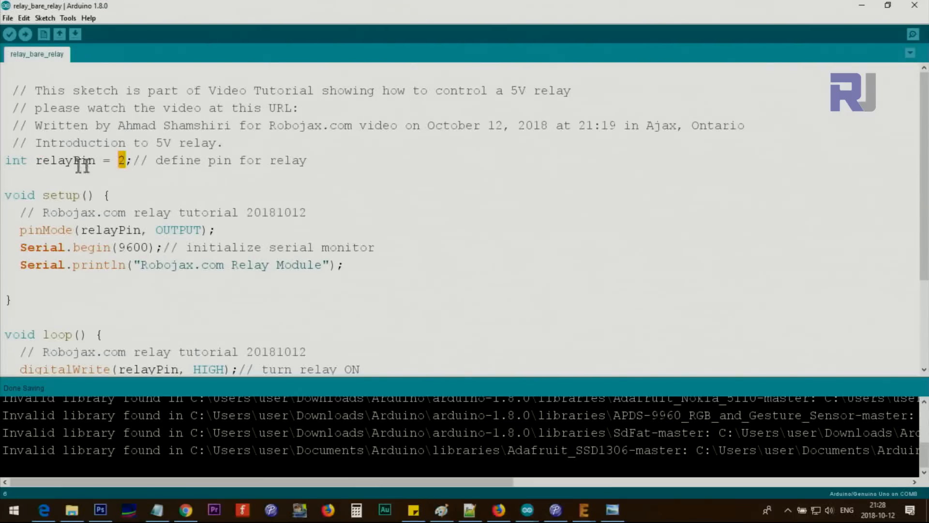
# Step: Highlight the relayPin variable and point out the start of the setup function
pyautogui.doubleClick(65, 159)
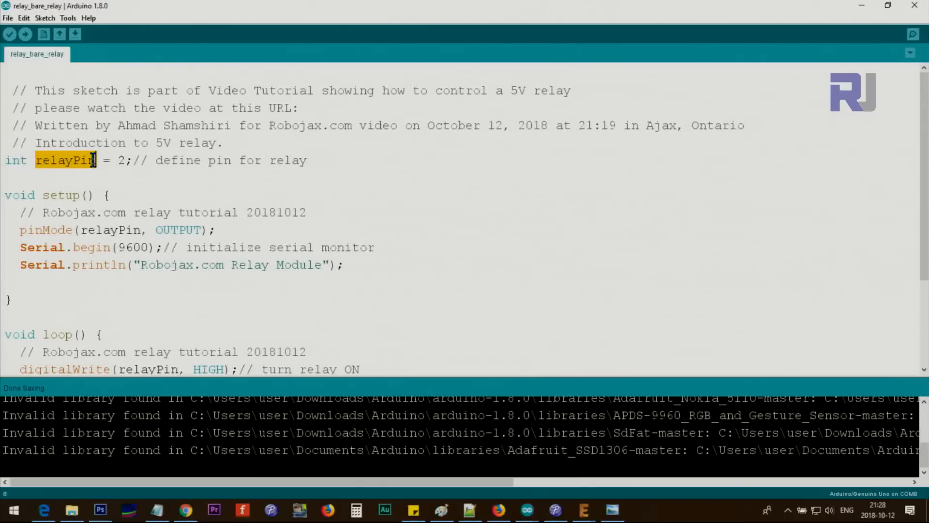
pyautogui.click(65, 160)
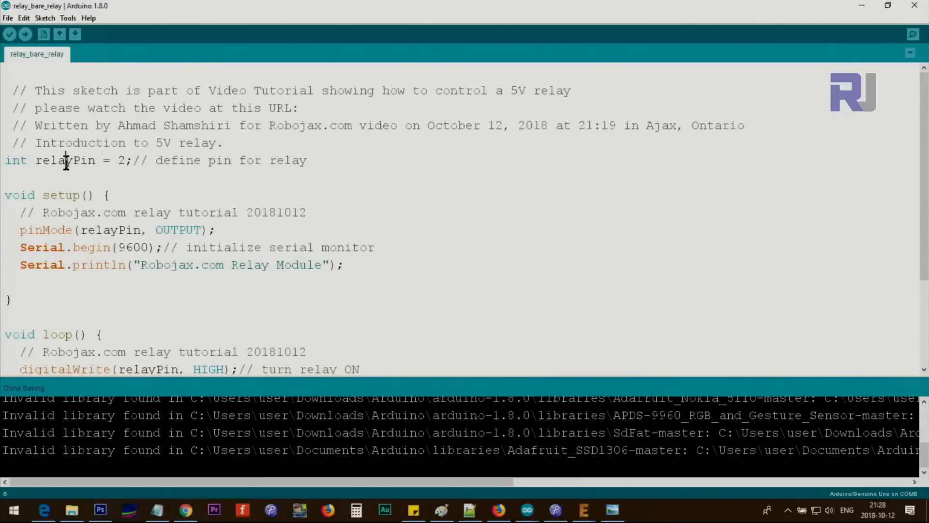
pyautogui.doubleClick(65, 159)
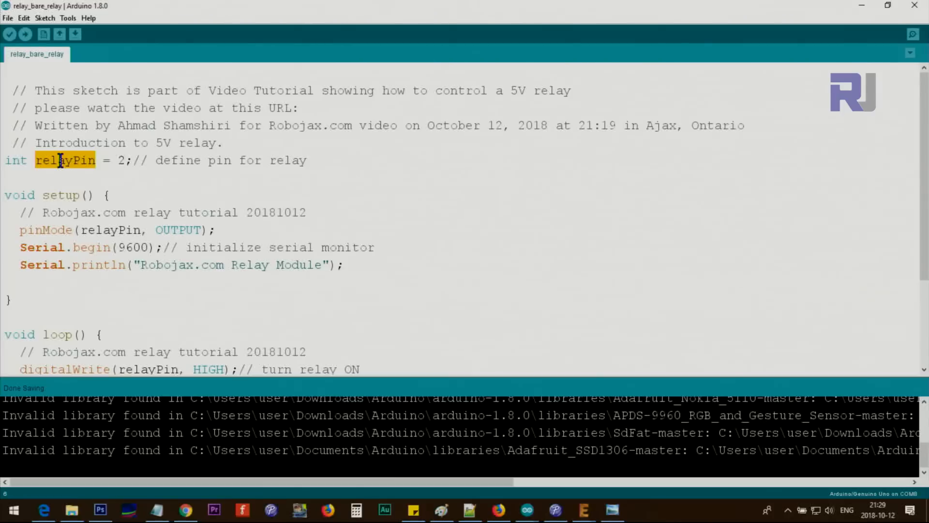
pyautogui.moveTo(36, 237)
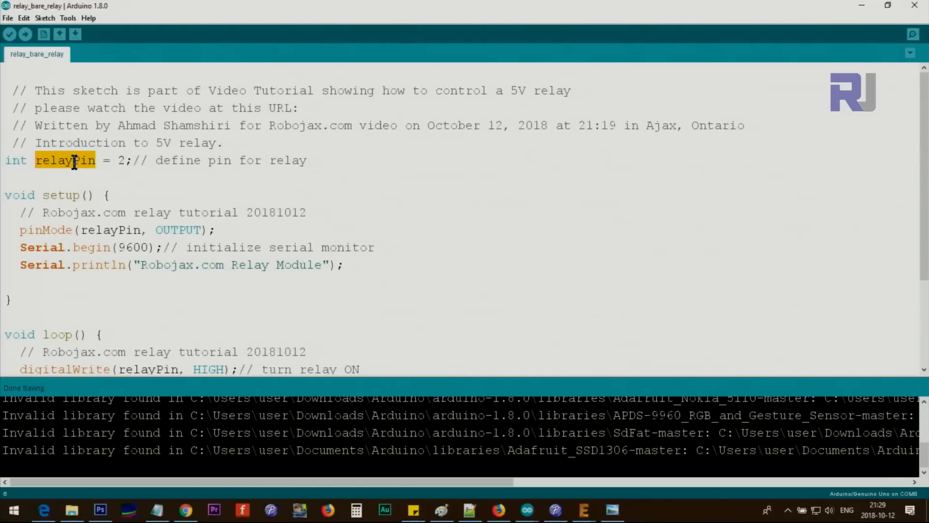
pyautogui.click(107, 195)
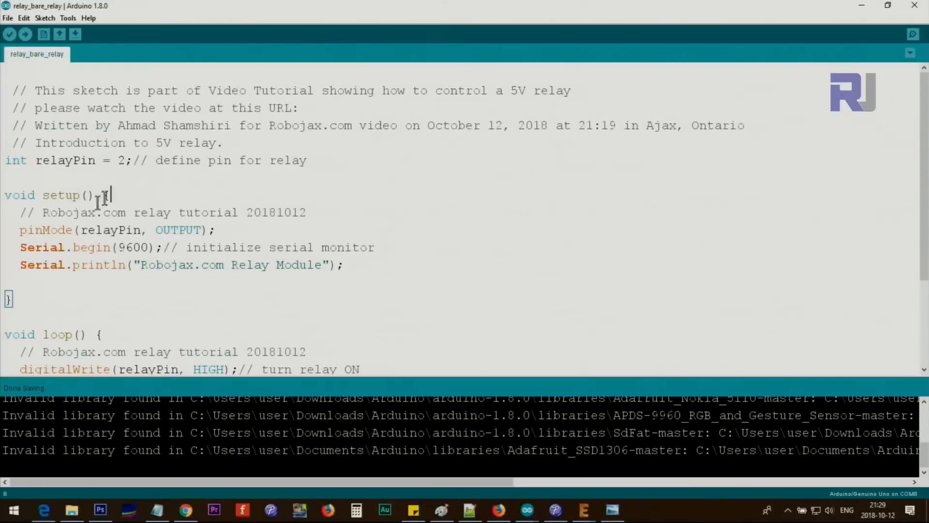
pyautogui.click(347, 270)
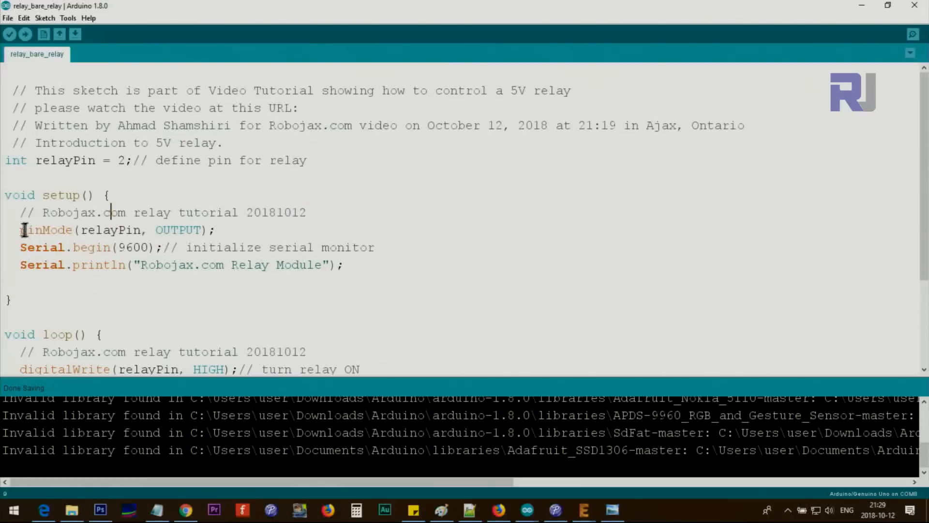
# Step: Highlight the pinMode call, the pin number 2 and the rest of the setup line
pyautogui.doubleClick(47, 230)
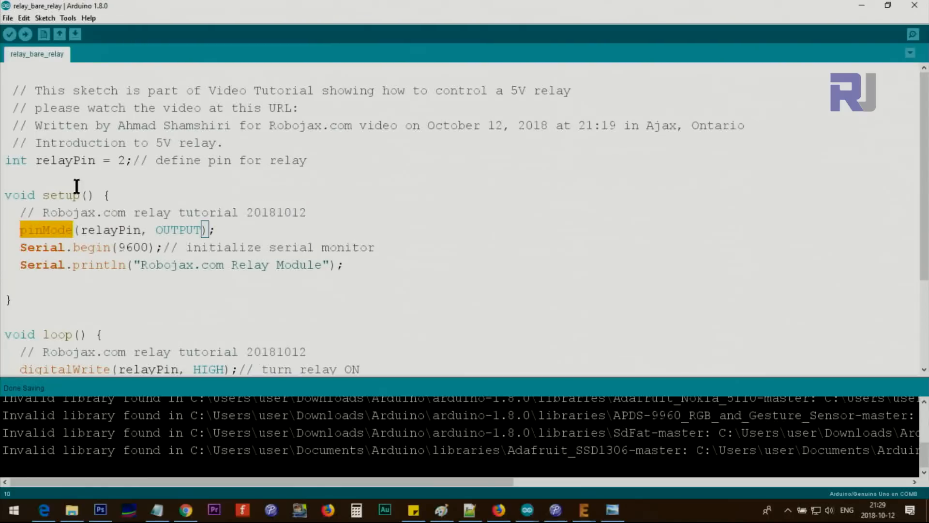
pyautogui.click(81, 230)
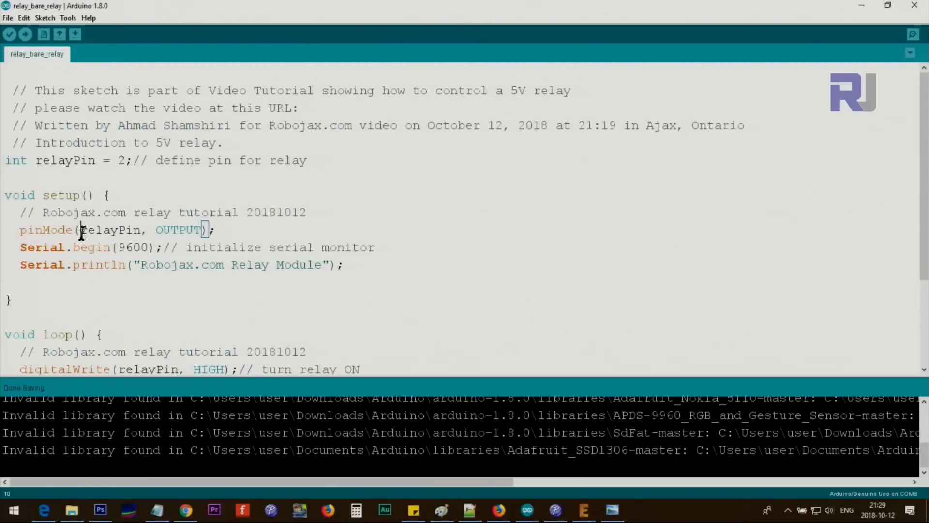
pyautogui.doubleClick(121, 160)
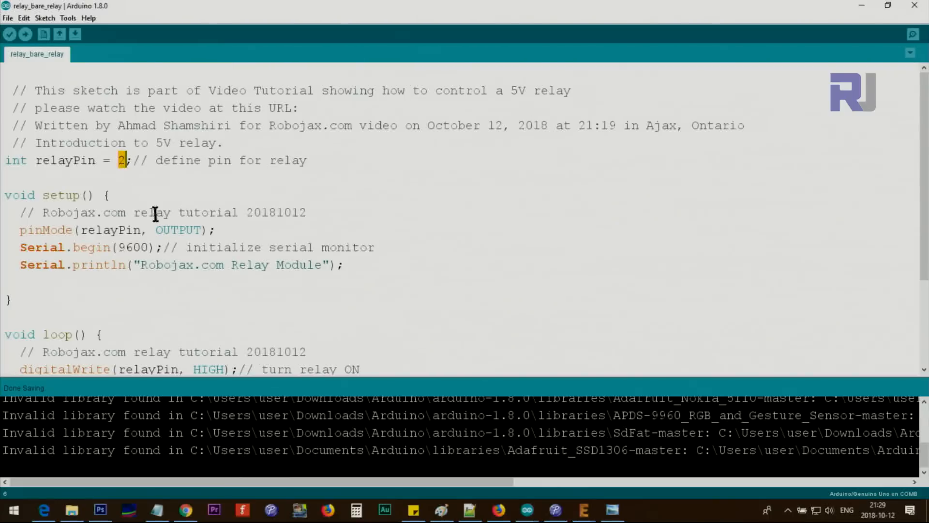
pyautogui.doubleClick(178, 231)
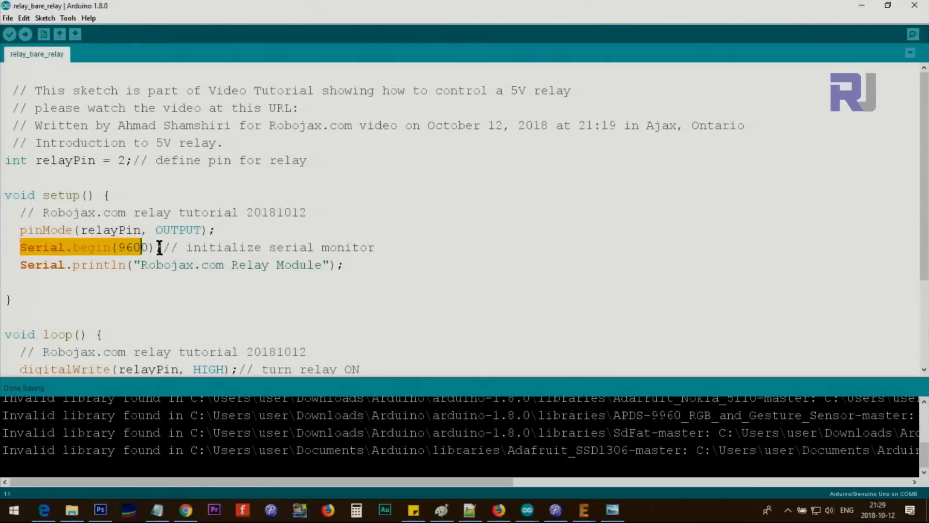
pyautogui.moveTo(913, 35)
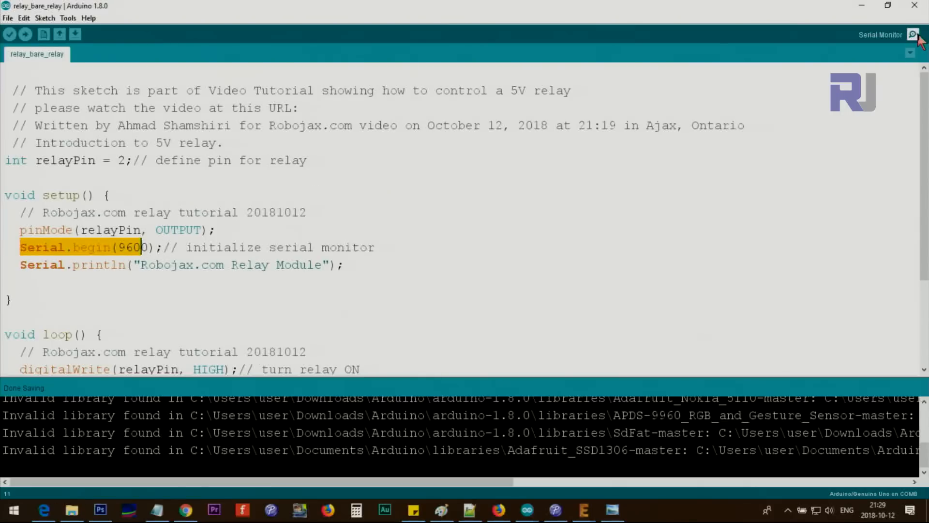
pyautogui.click(912, 35)
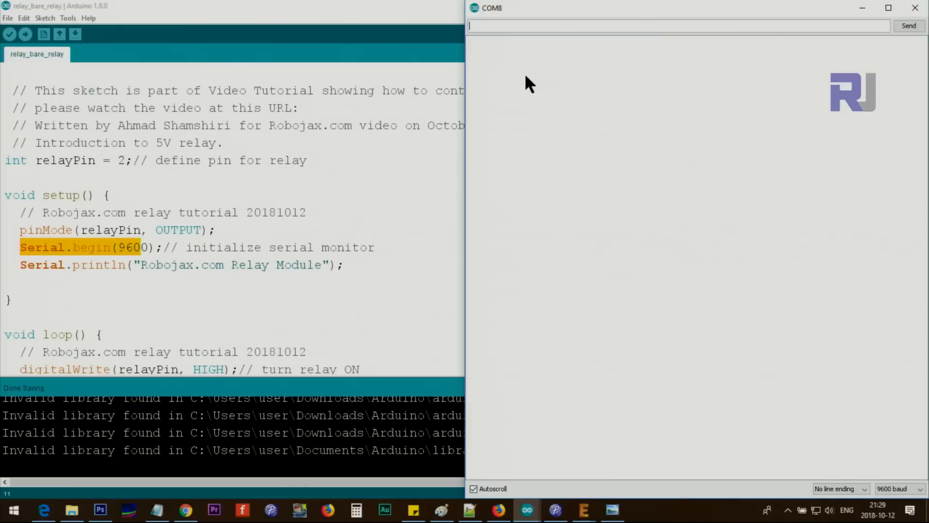
pyautogui.moveTo(524, 109)
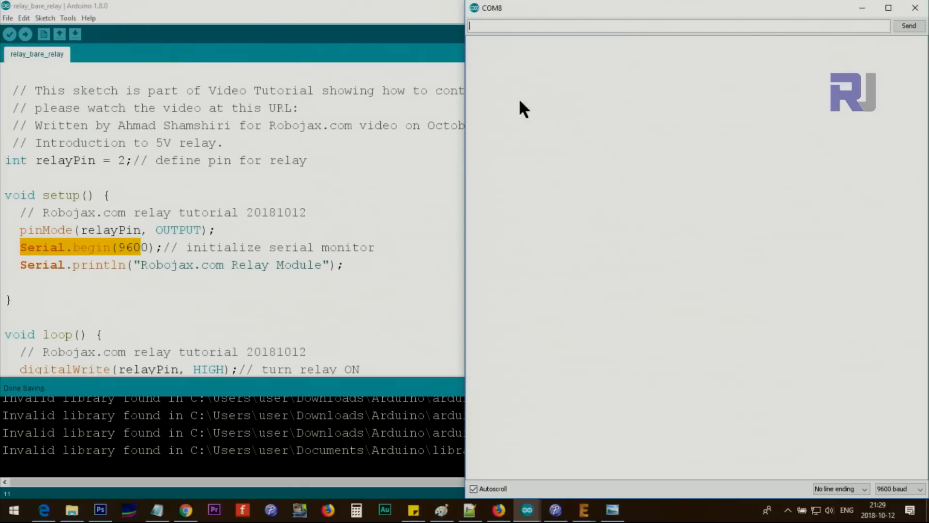
pyautogui.click(895, 488)
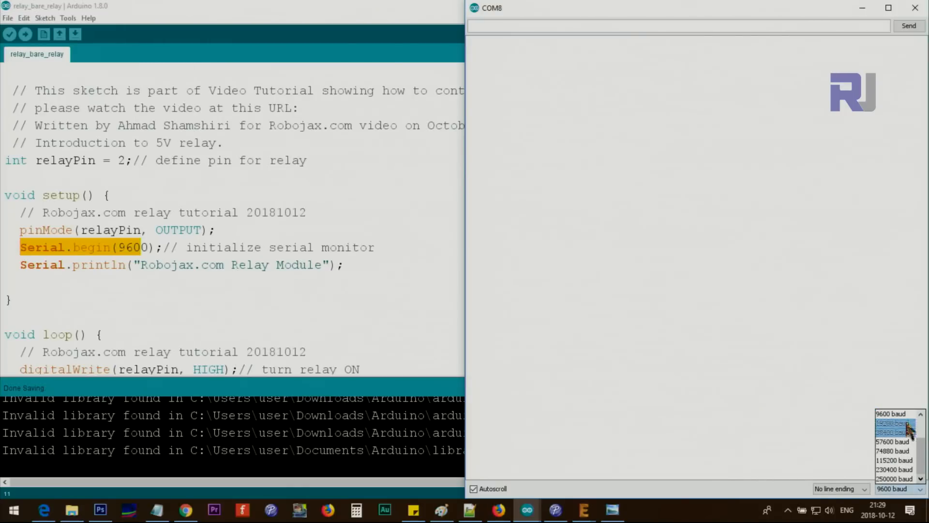
pyautogui.scroll(3)
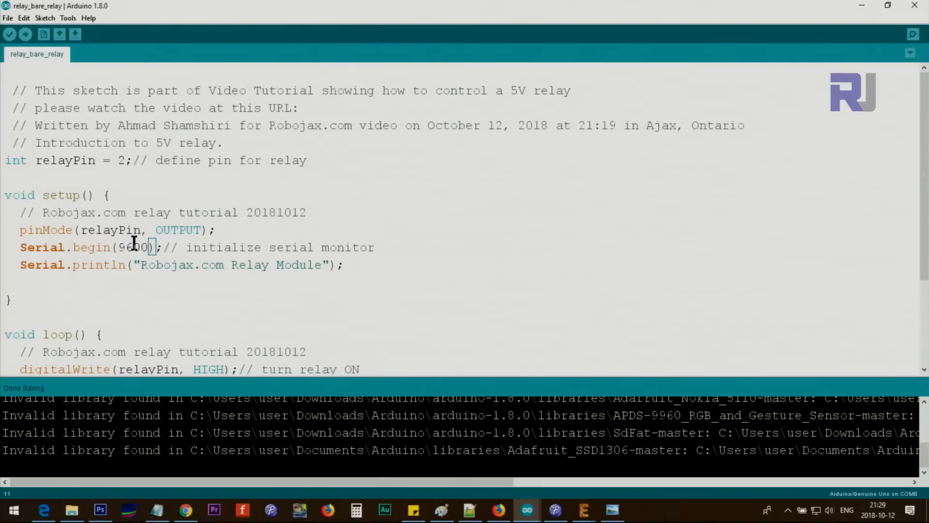
pyautogui.moveTo(53, 265)
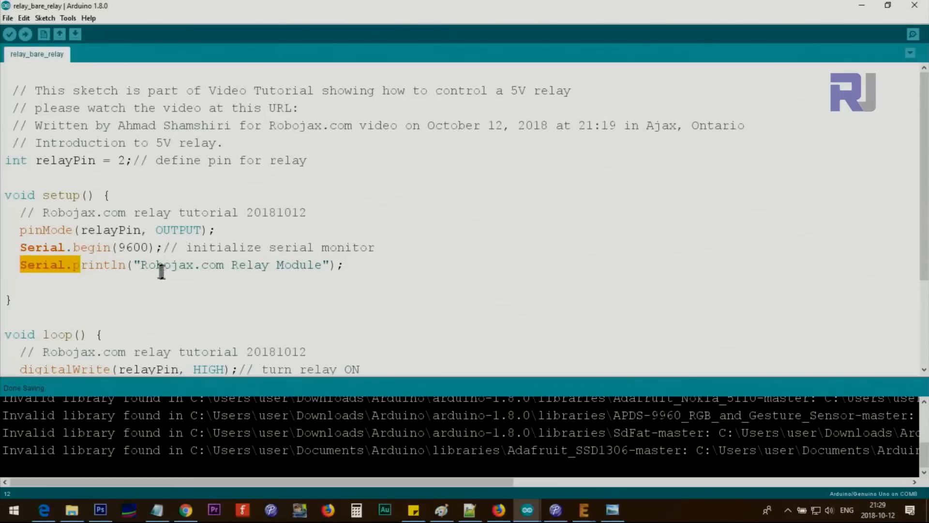
pyautogui.click(308, 273)
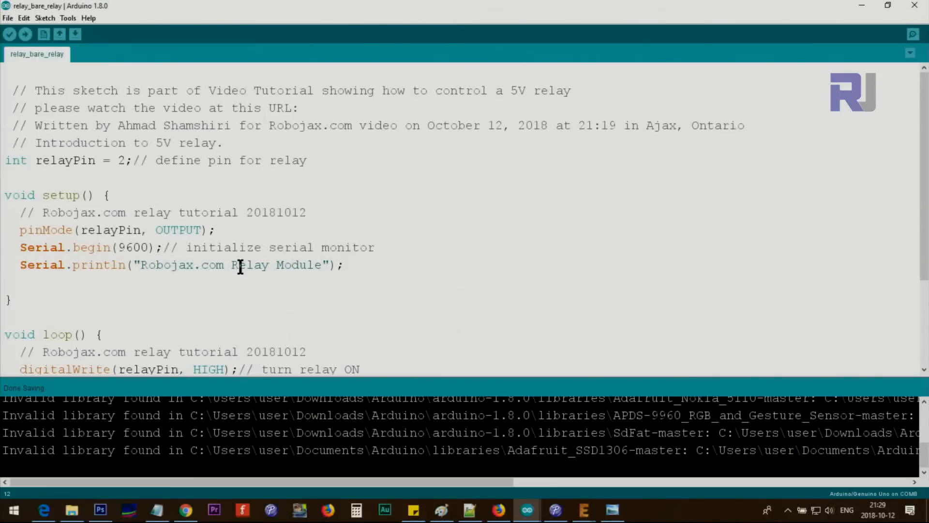
pyautogui.scroll(-3)
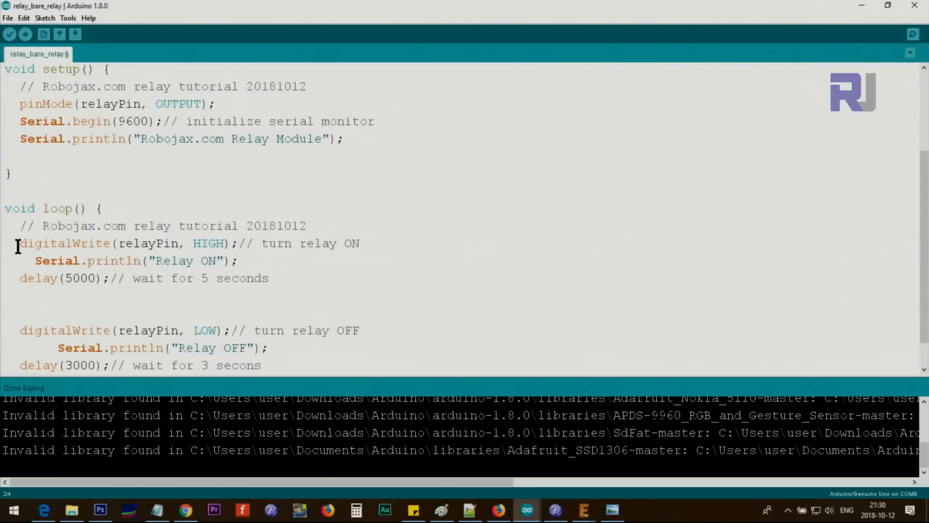
pyautogui.doubleClick(149, 243)
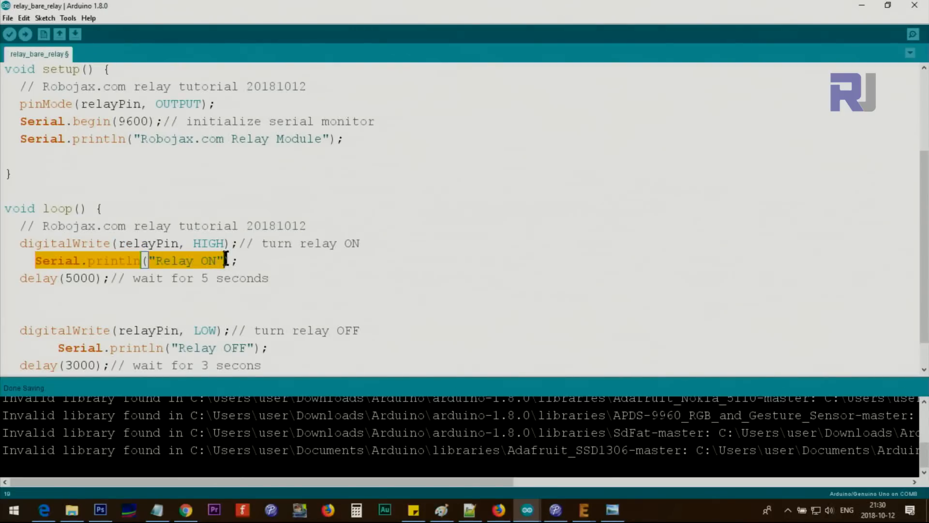
pyautogui.moveTo(199, 201)
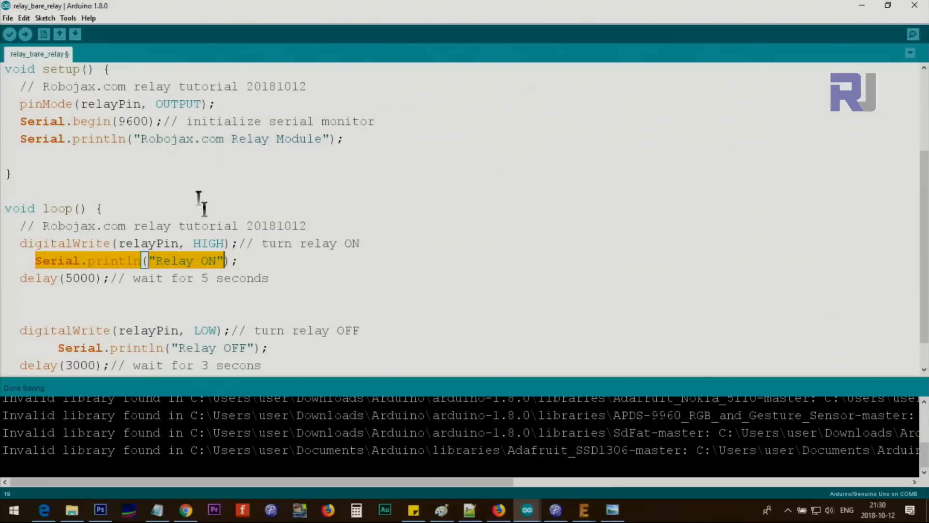
pyautogui.click(26, 34)
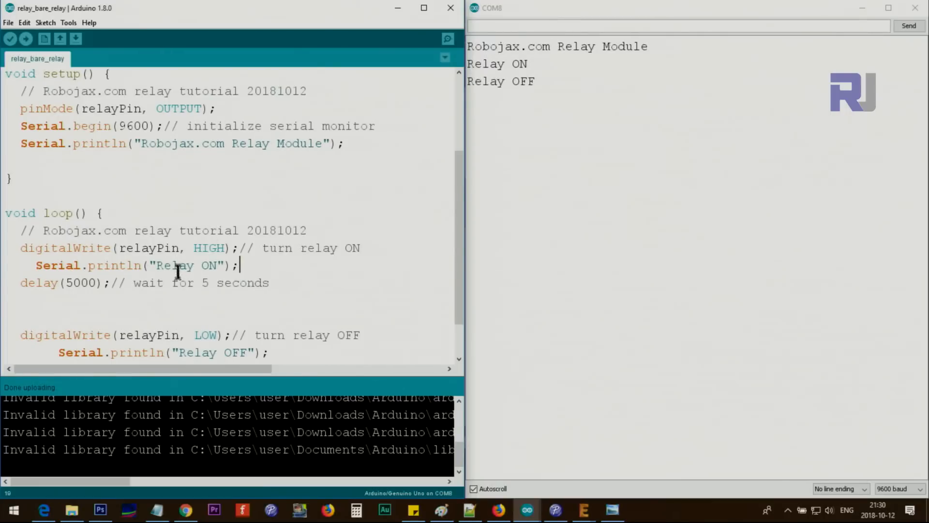
pyautogui.moveTo(62, 284)
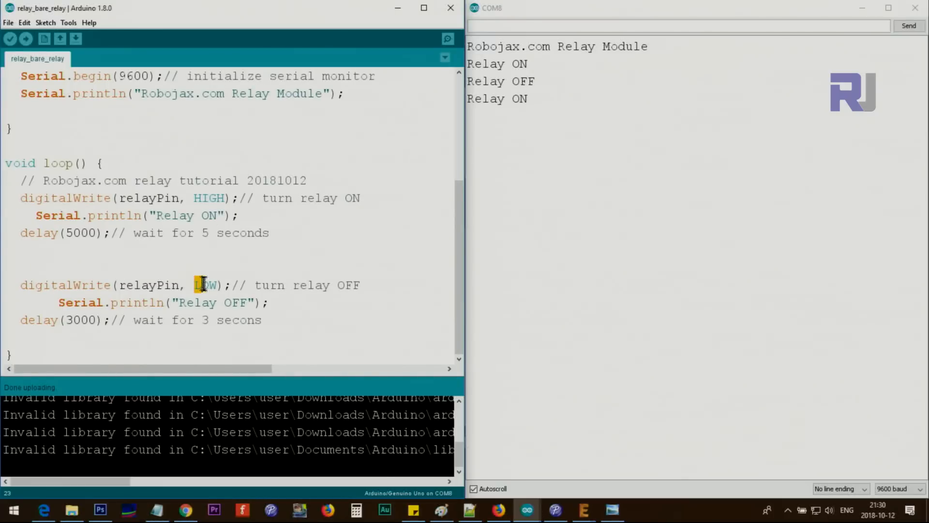
# Step: Pick out LOW, the Relay OFF print line and the whole relay-on line in the sketch
pyautogui.doubleClick(149, 285)
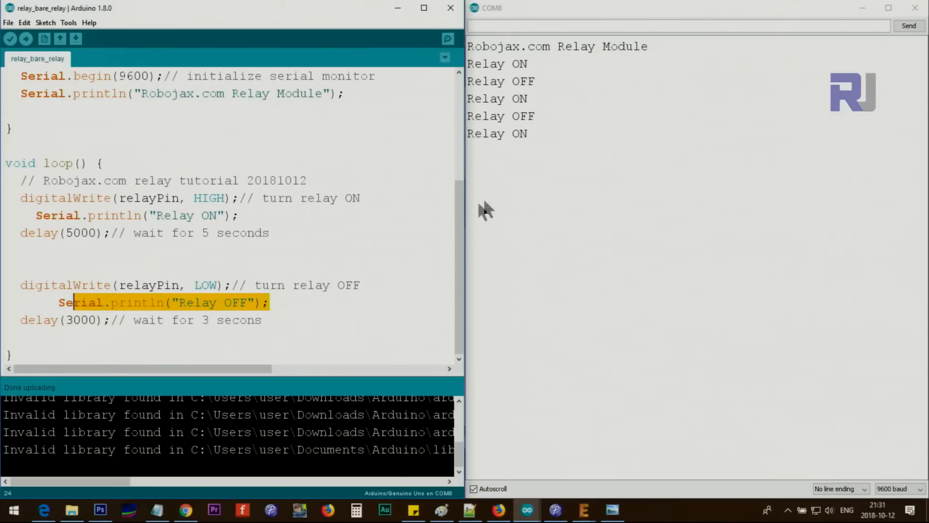
pyautogui.doubleClick(501, 116)
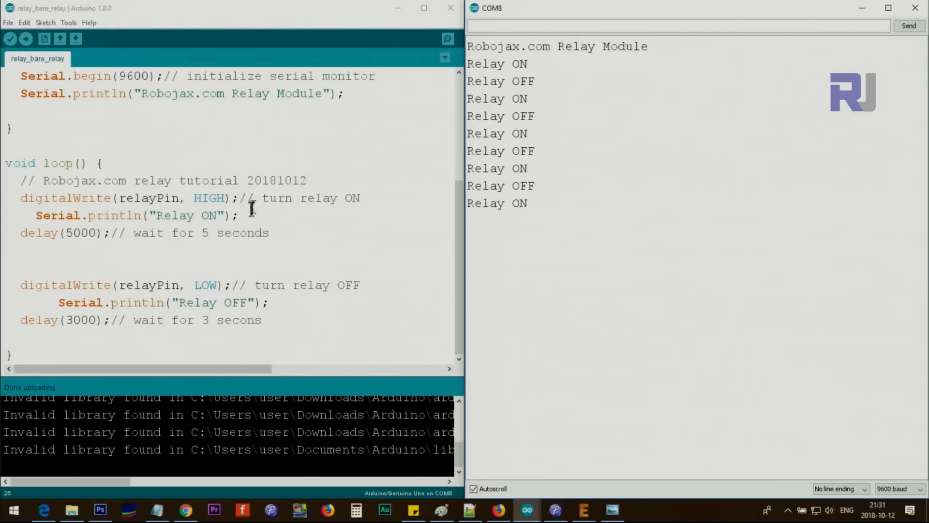
pyautogui.tripleClick(148, 197)
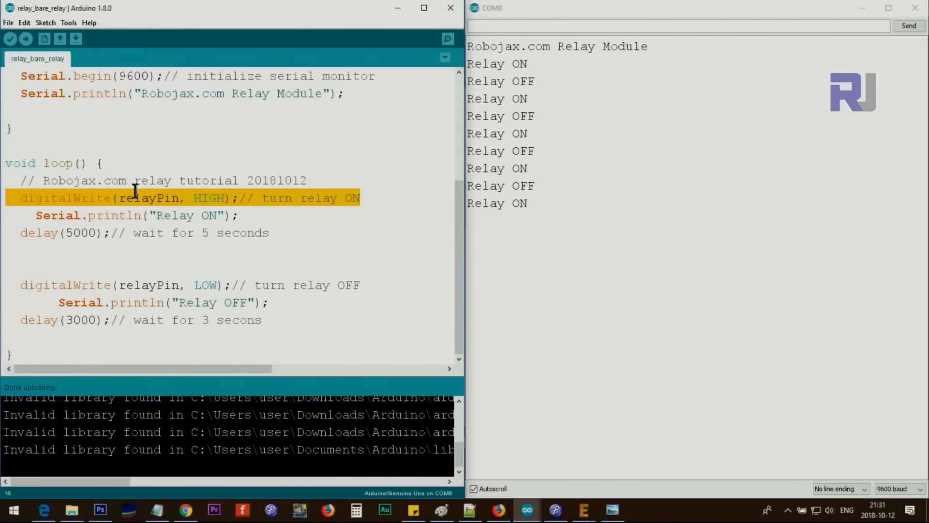
# Step: Insert digitalWrite(relayPin, HIGH); and delay(2000); into setup()
pyautogui.click(348, 93)
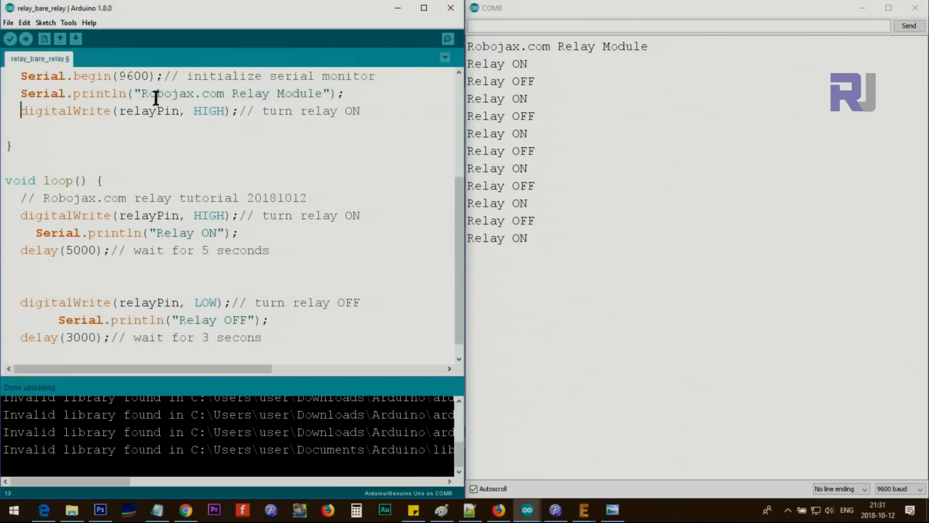
pyautogui.doubleClick(208, 110)
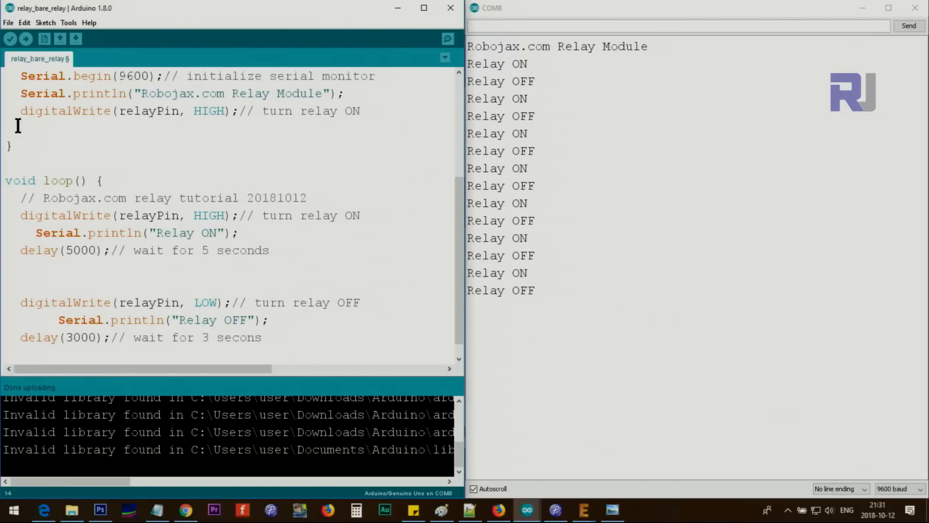
pyautogui.write('delay(')
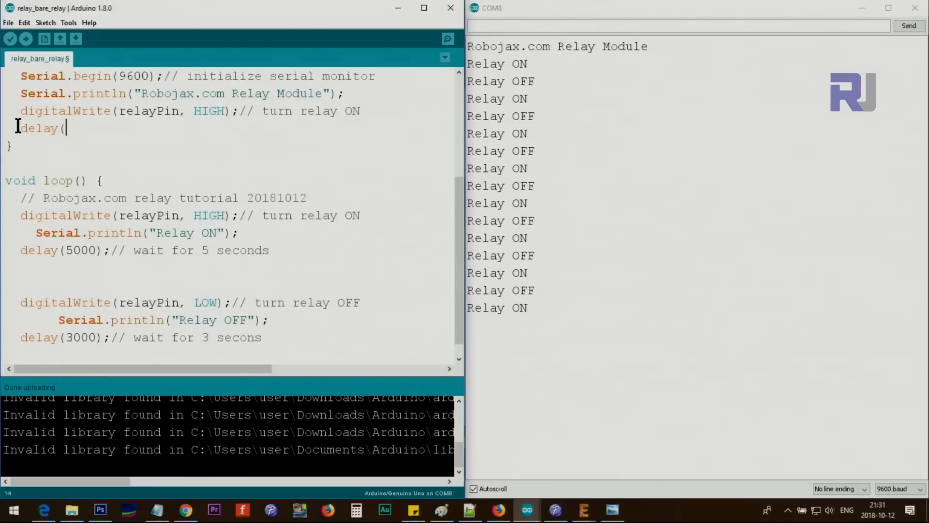
pyautogui.write('2000);')
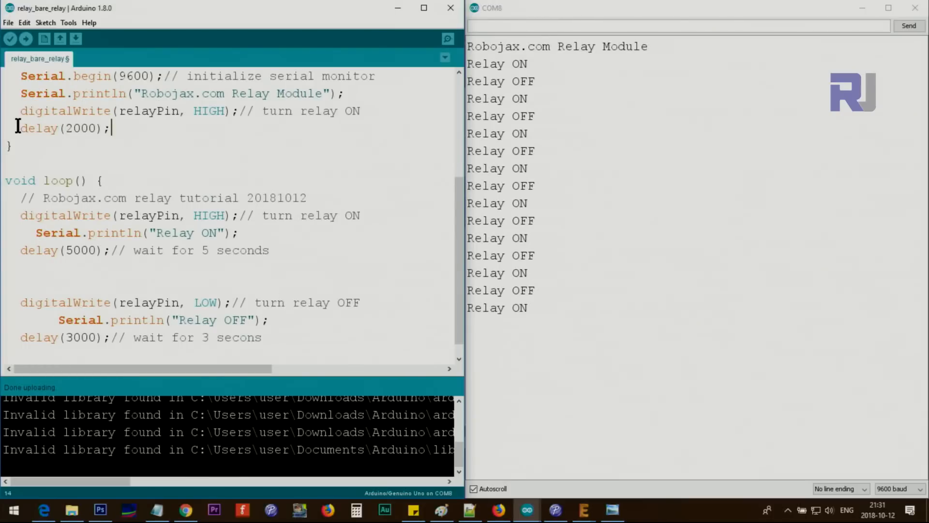
# Step: Add a 'wait for boo' comment after the 2000 ms delay line
pyautogui.doubleClick(59, 128)
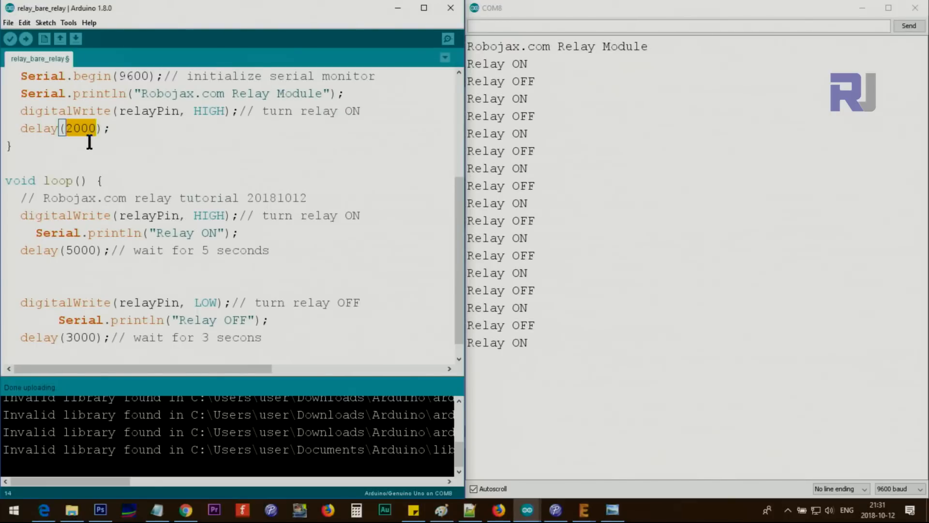
pyautogui.click(115, 128)
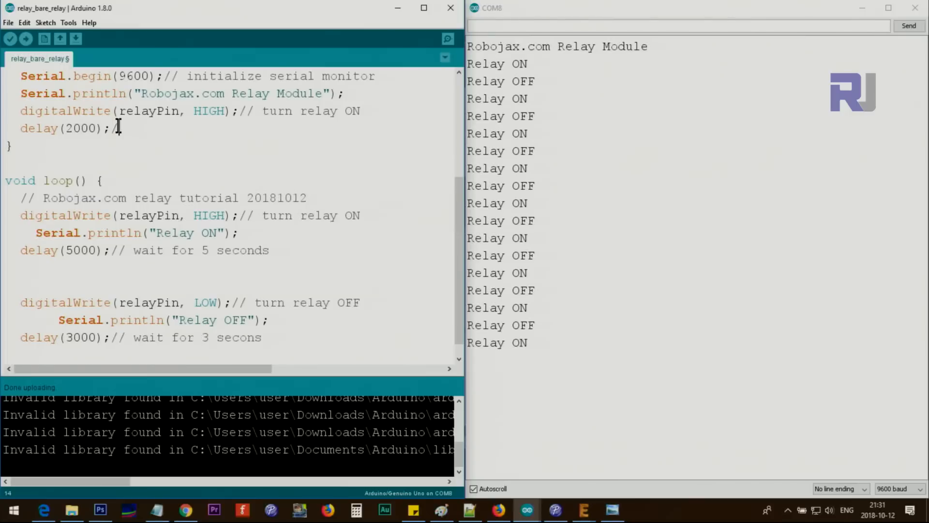
pyautogui.write('wait for boo')
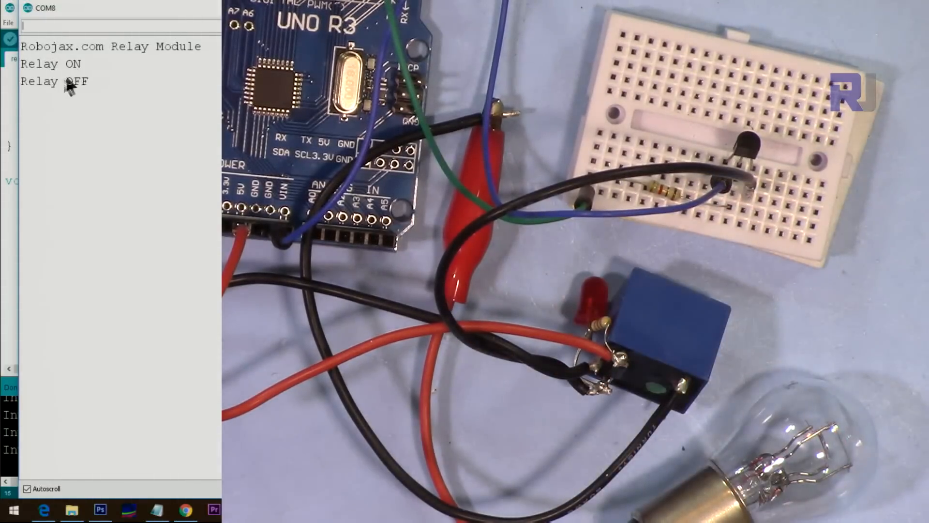
# Step: Set the loop delays to 300 ms on and 1000 ms off and upload the sketch
pyautogui.doubleClick(53, 82)
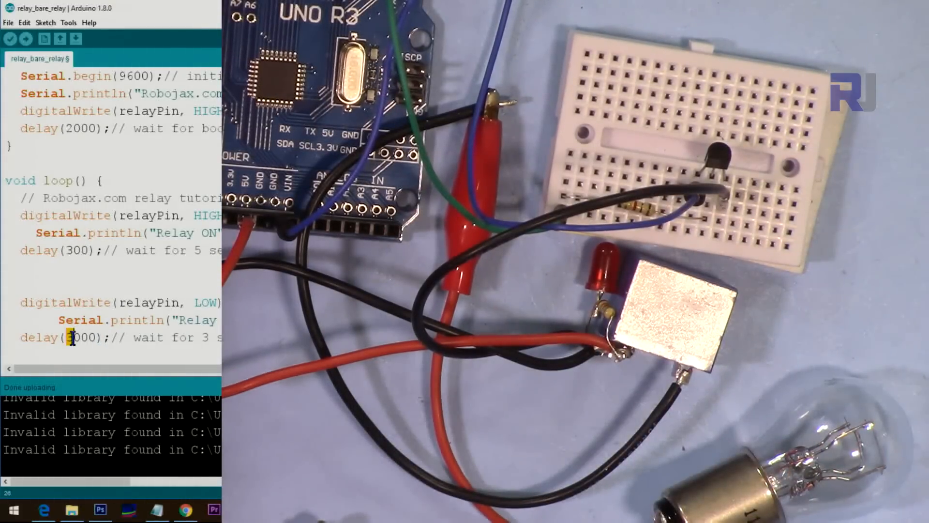
pyautogui.click(26, 38)
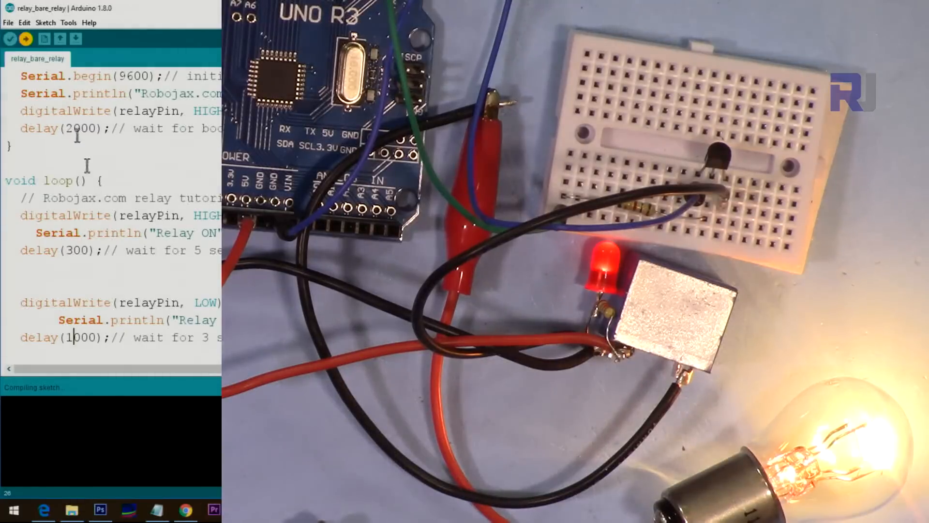
pyautogui.click(26, 37)
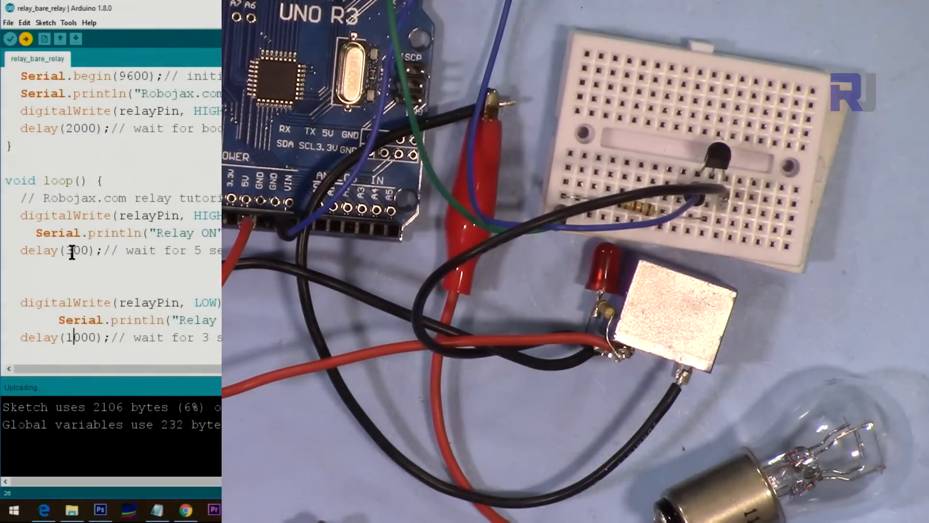